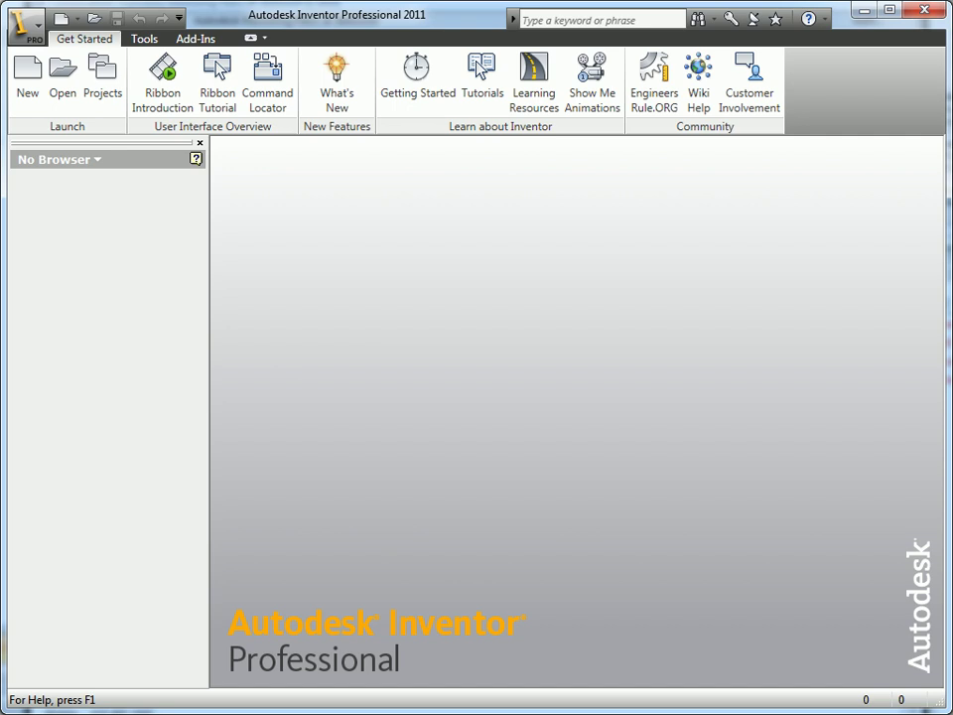
{"action": "mouse_move", "coordinate": [106, 217]}
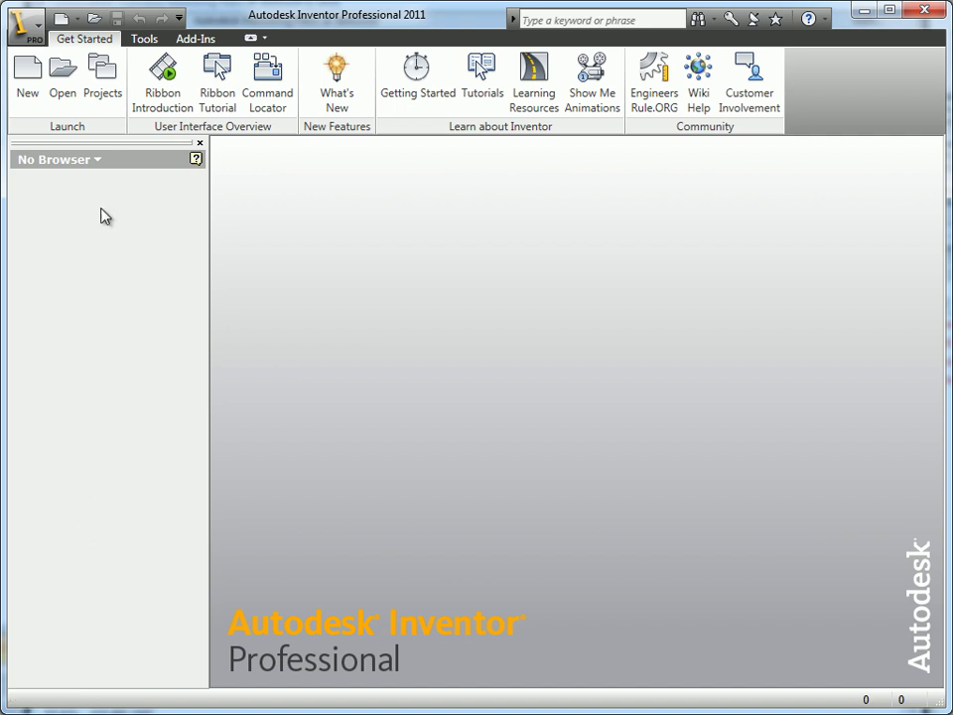
{"action": "mouse_move", "coordinate": [28, 79]}
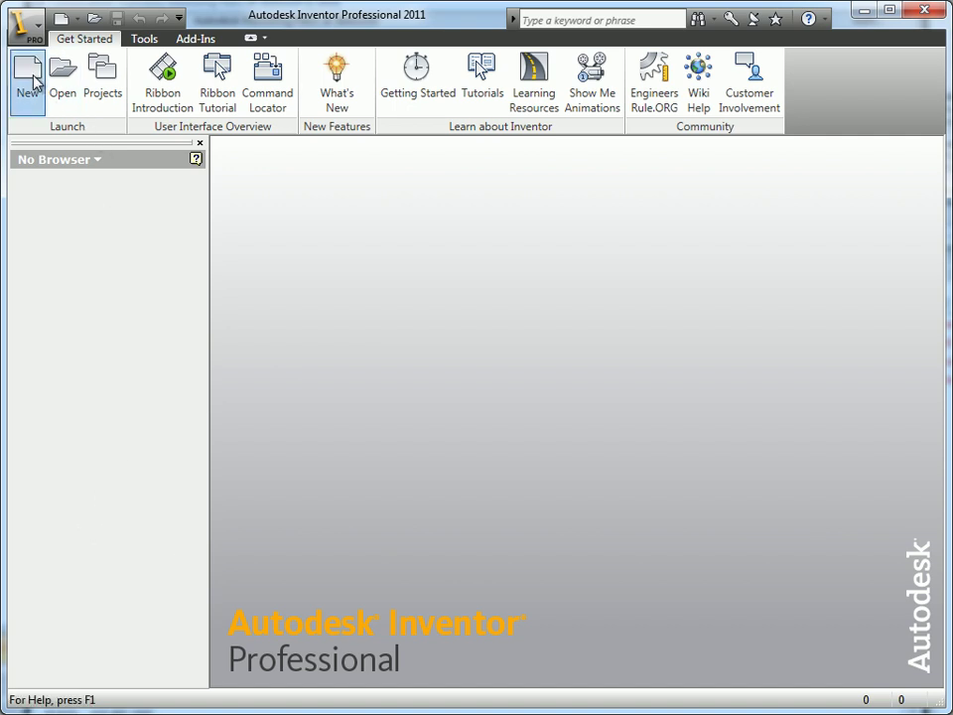
Step: Create a new part, Part9, from the Standard.ipt template
{"action": "left_click", "coordinate": [27, 79]}
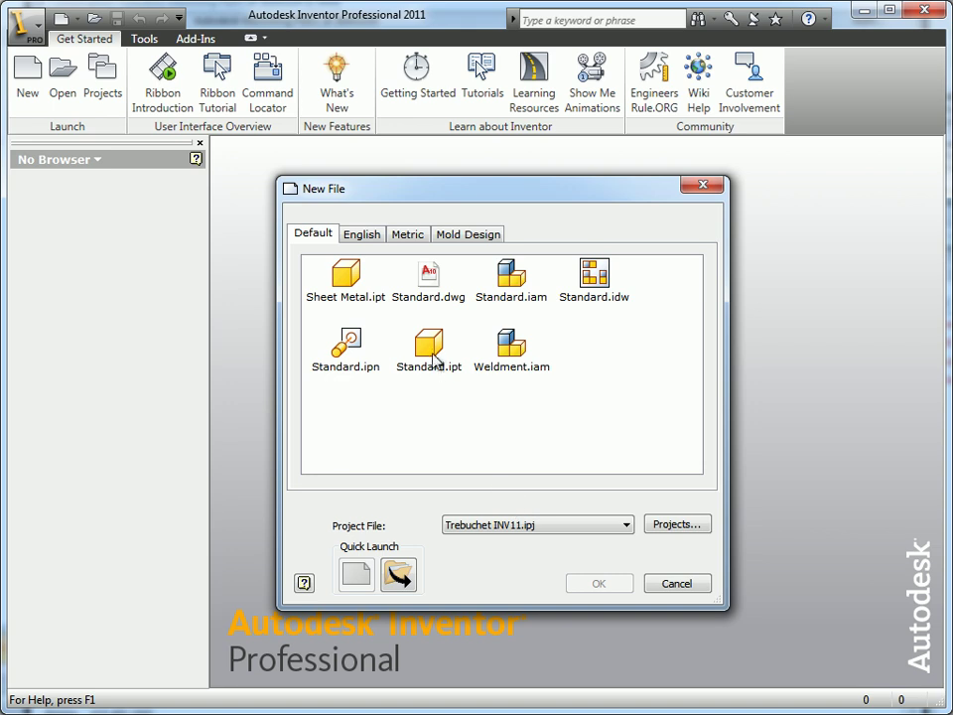
{"action": "double_click", "coordinate": [428, 347]}
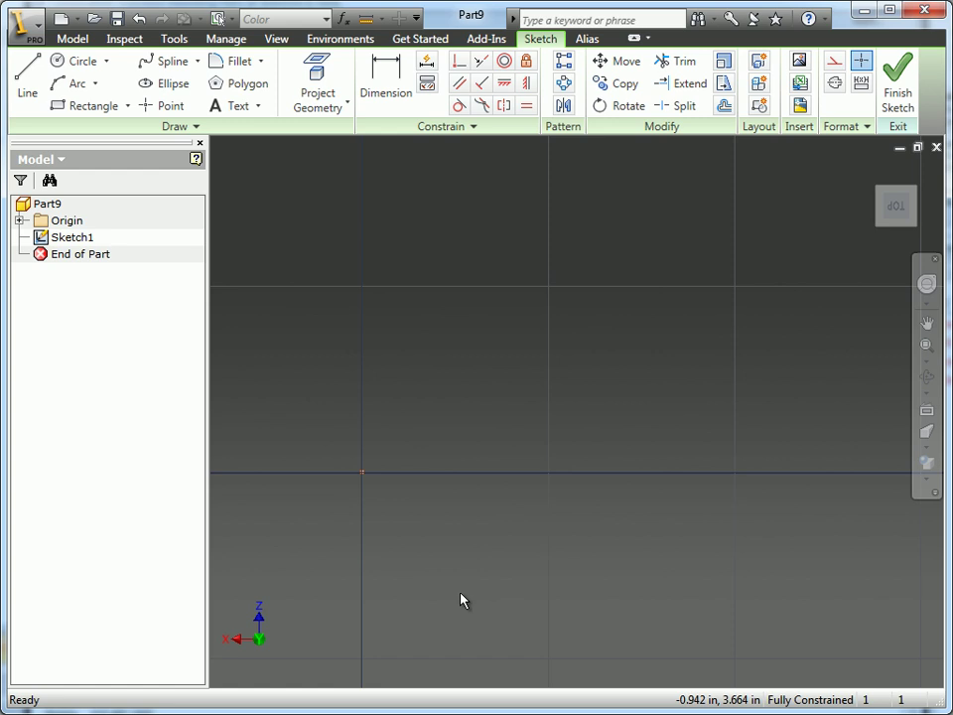
{"action": "mouse_move", "coordinate": [277, 317]}
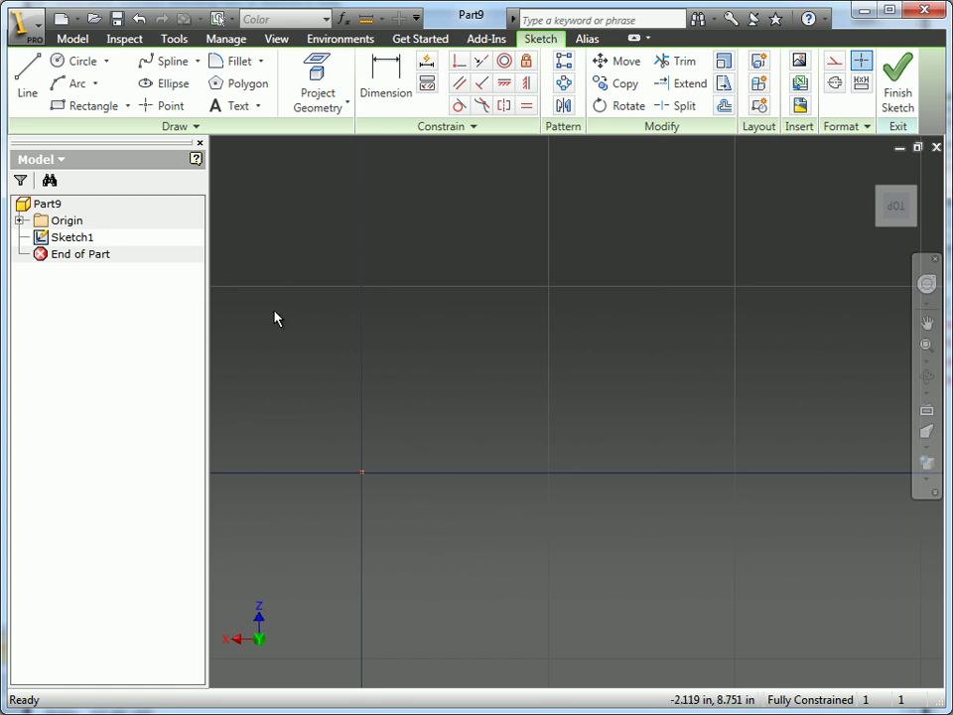
{"action": "mouse_move", "coordinate": [386, 496]}
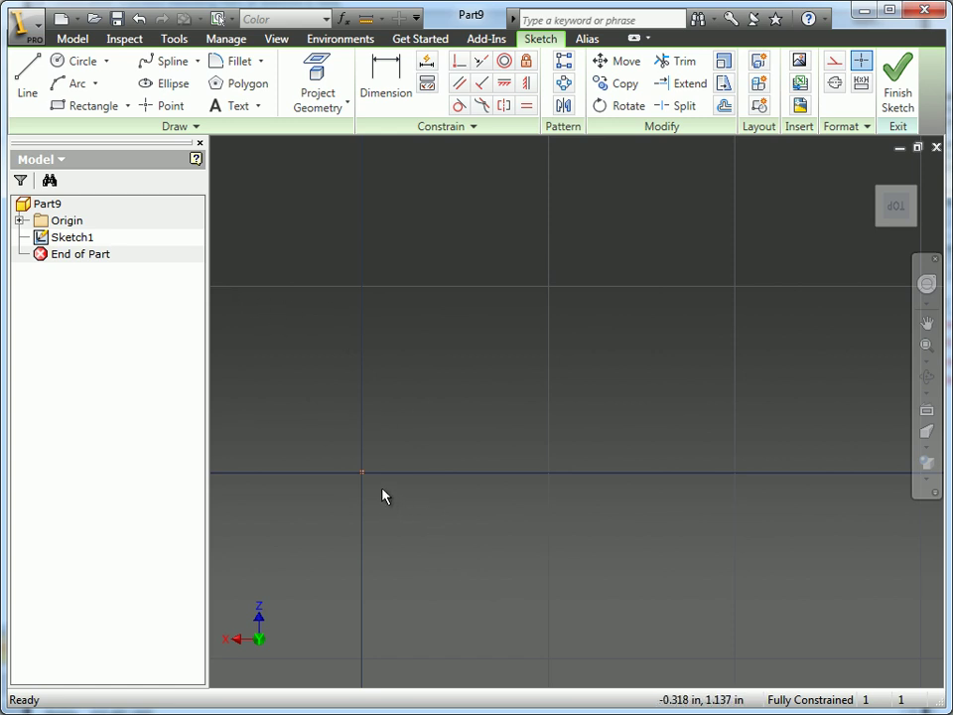
{"action": "mouse_move", "coordinate": [417, 511]}
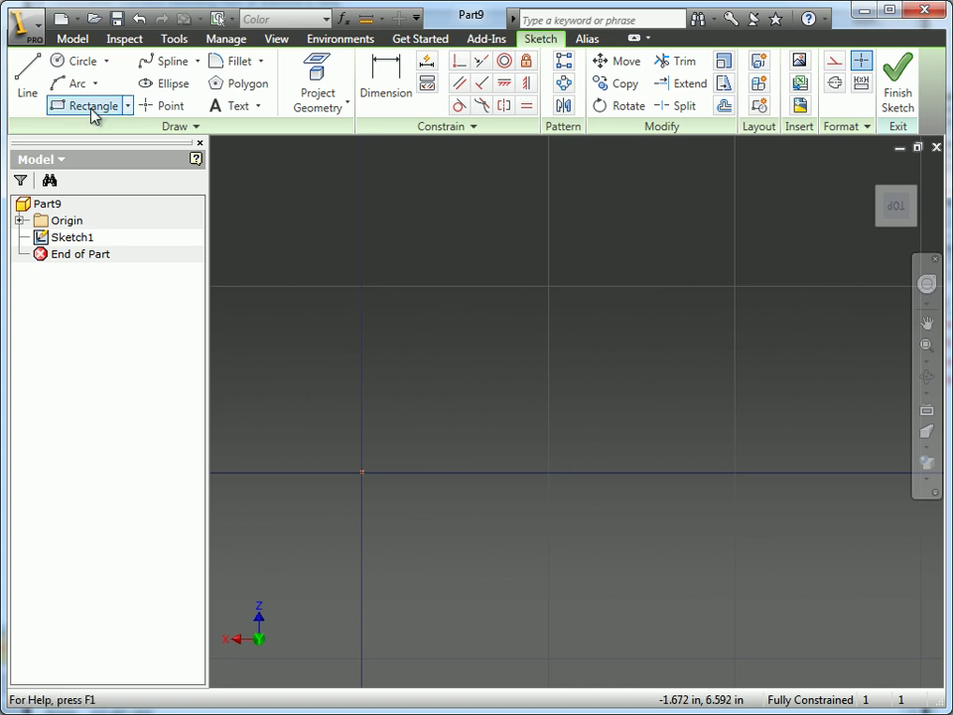
Step: Draw a rectangle from the origin to an opposite corner and finish Sketch1
{"action": "left_click", "coordinate": [90, 105]}
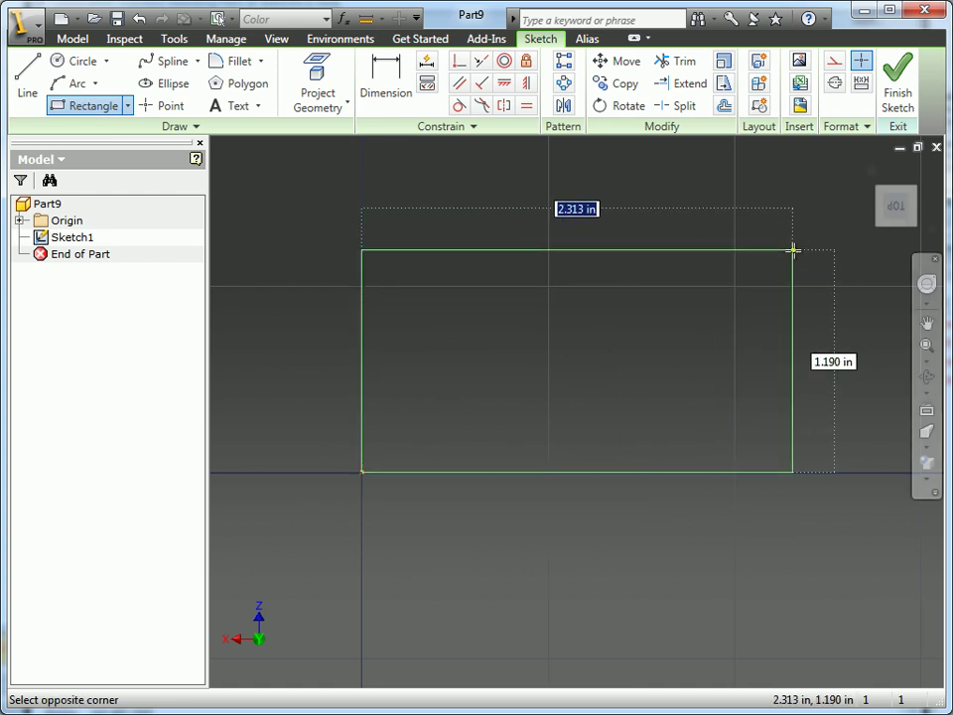
{"action": "mouse_move", "coordinate": [781, 256]}
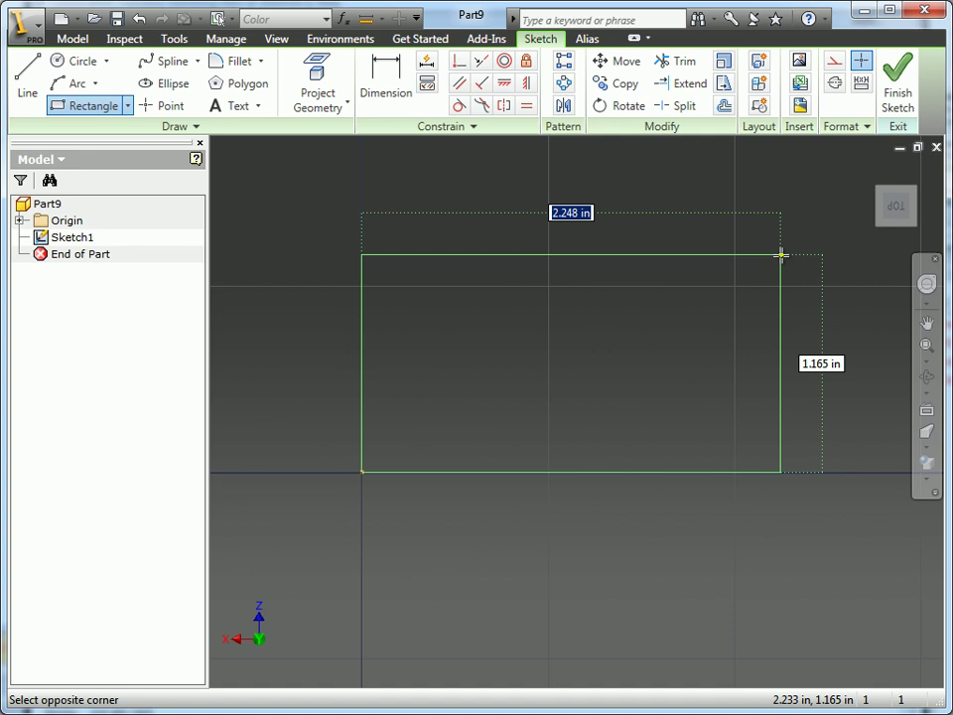
{"action": "left_click", "coordinate": [780, 256]}
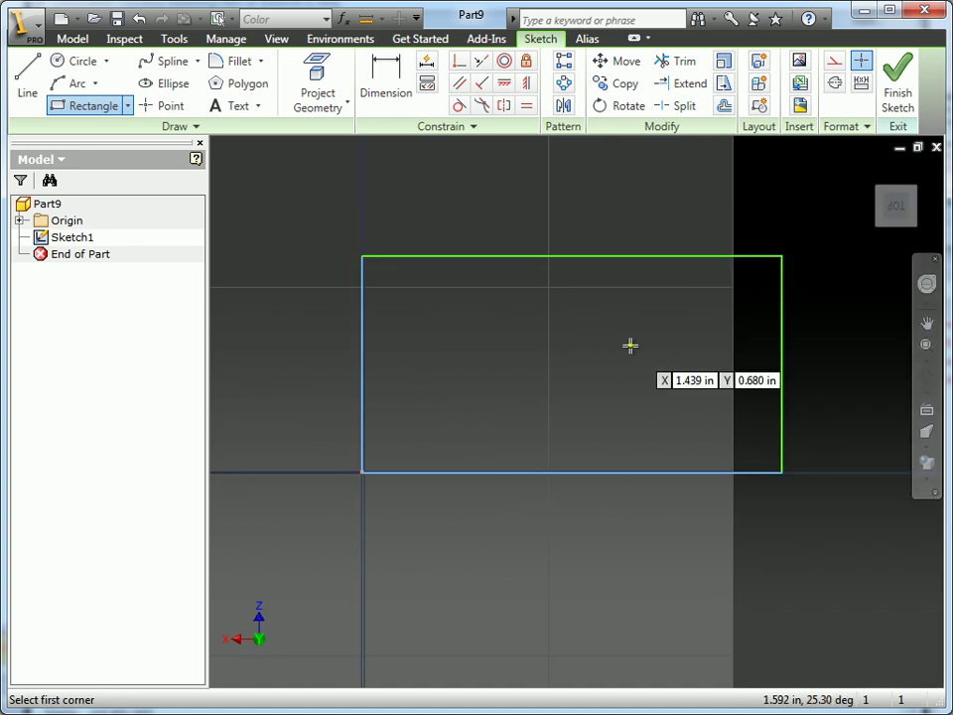
{"action": "left_click", "coordinate": [897, 78]}
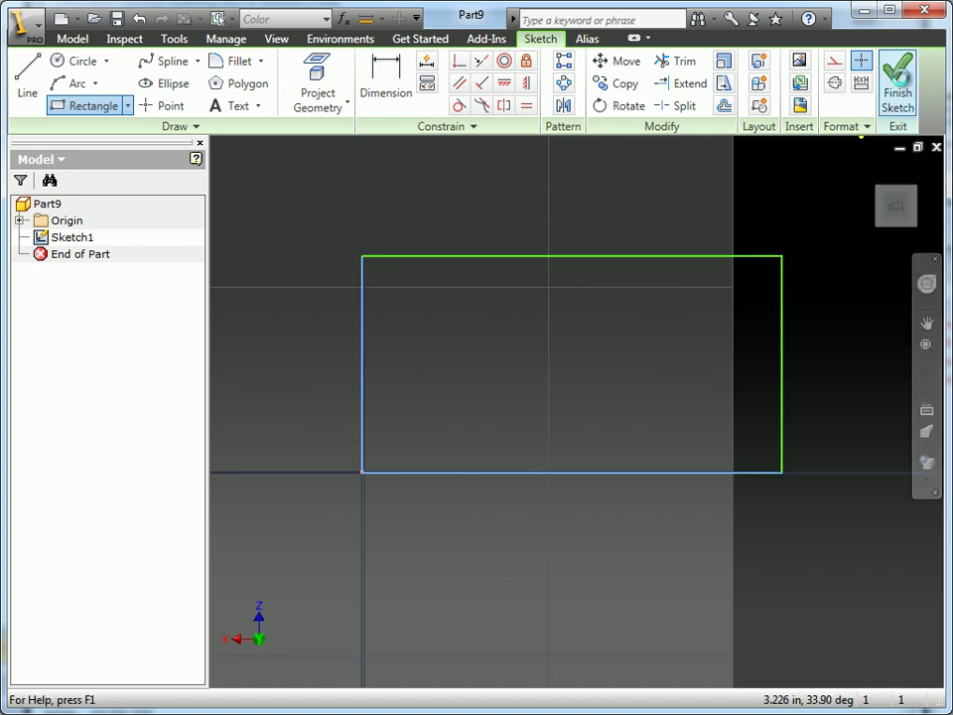
{"action": "left_click", "coordinate": [897, 75]}
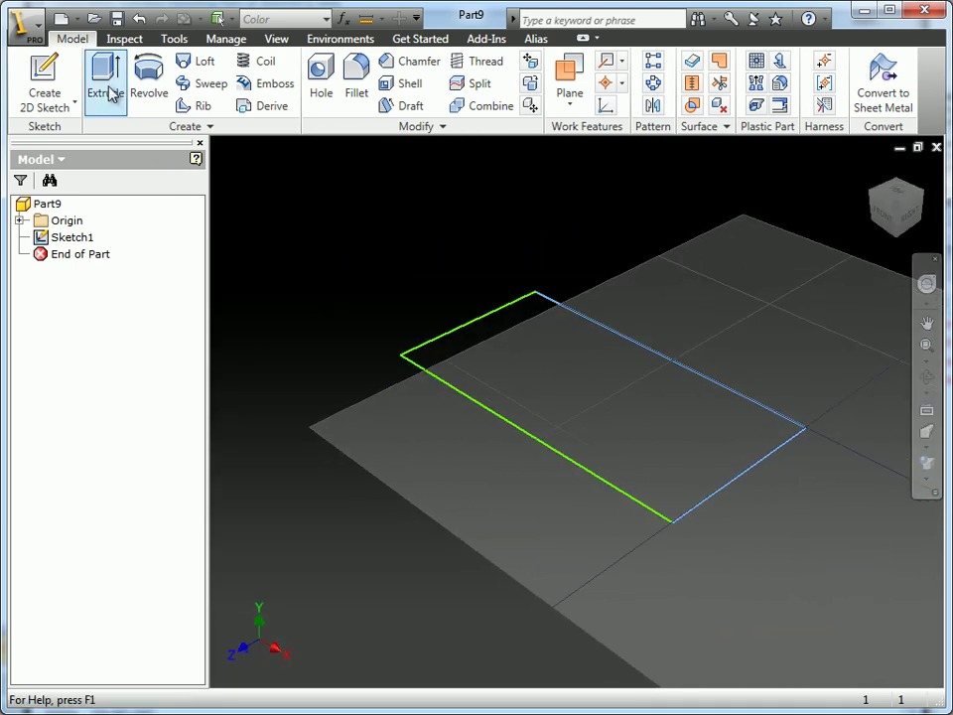
Step: Extrude the rectangle 0.750 in as Extrusion1, then expand and collapse it in the browser
{"action": "left_click", "coordinate": [104, 75]}
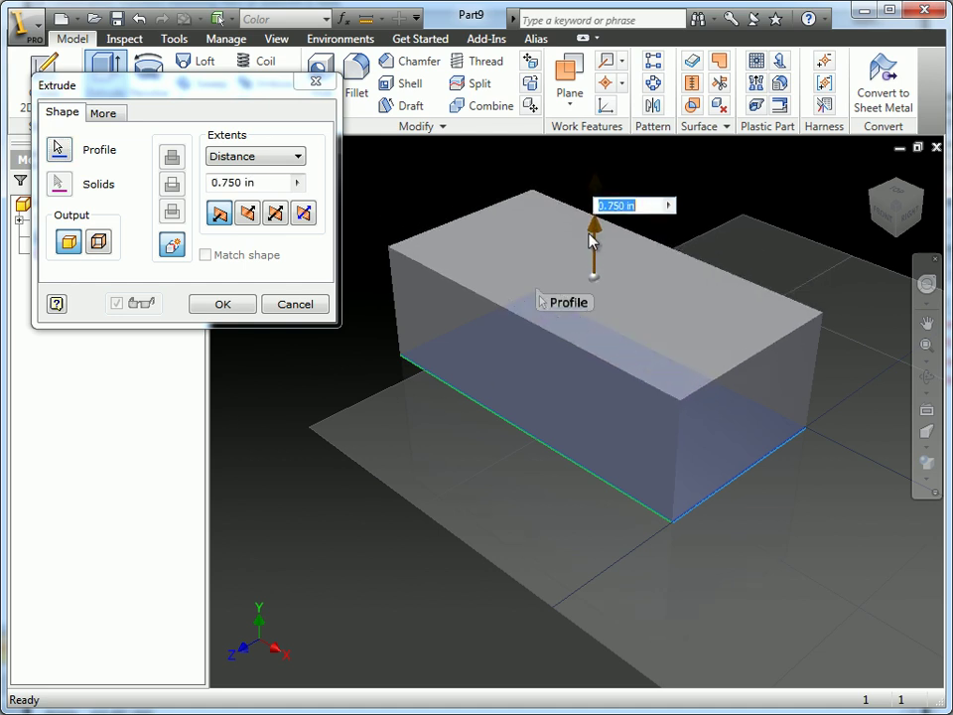
{"action": "left_click", "coordinate": [222, 303]}
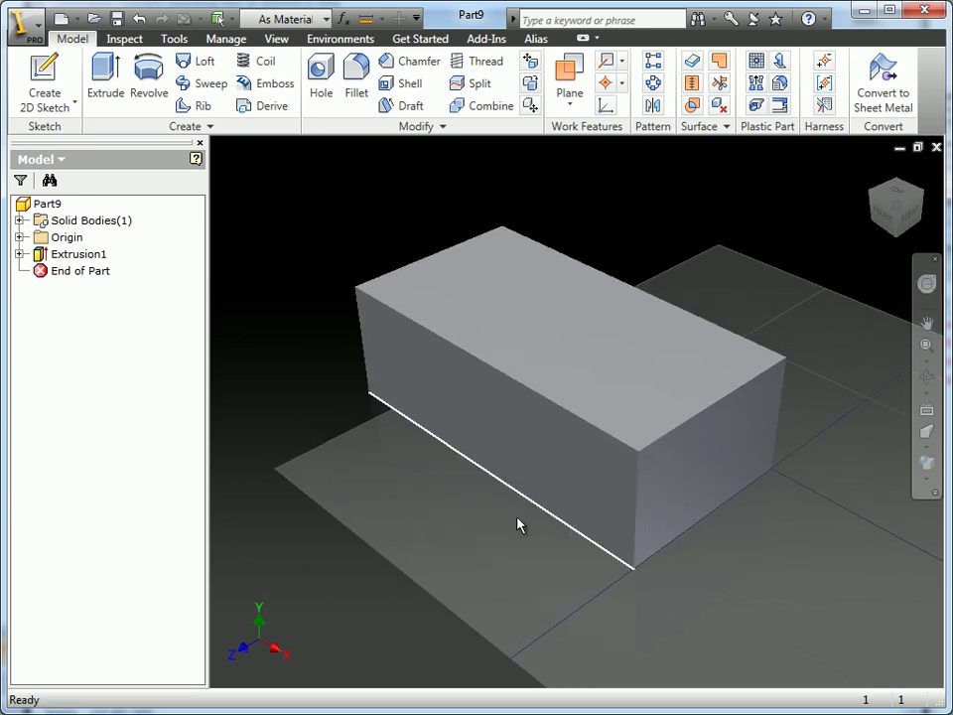
{"action": "left_click", "coordinate": [24, 253]}
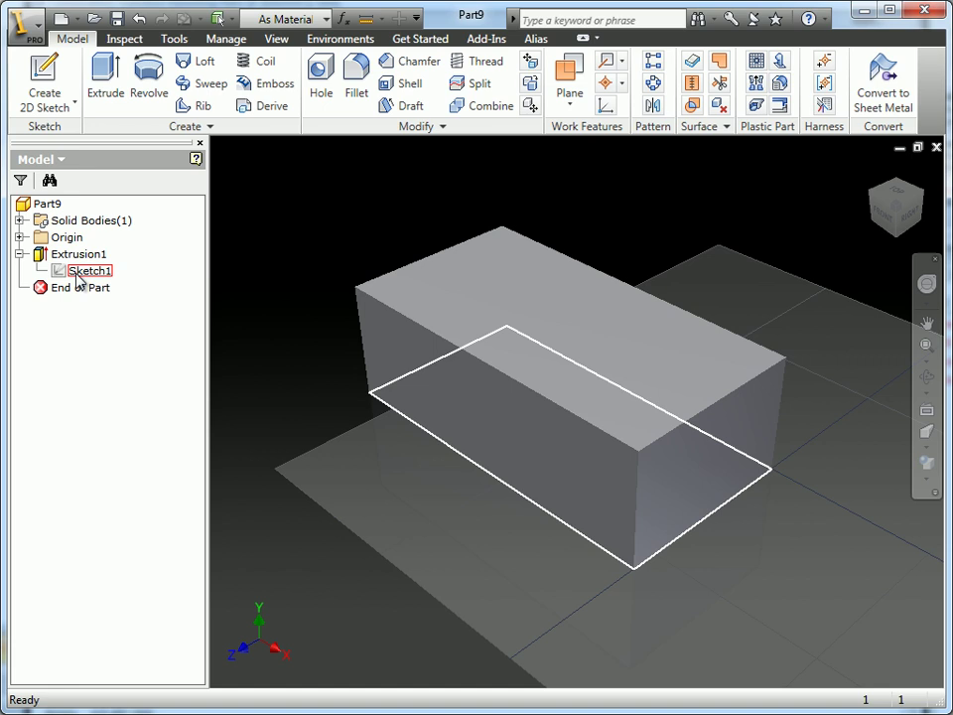
{"action": "left_click", "coordinate": [79, 287]}
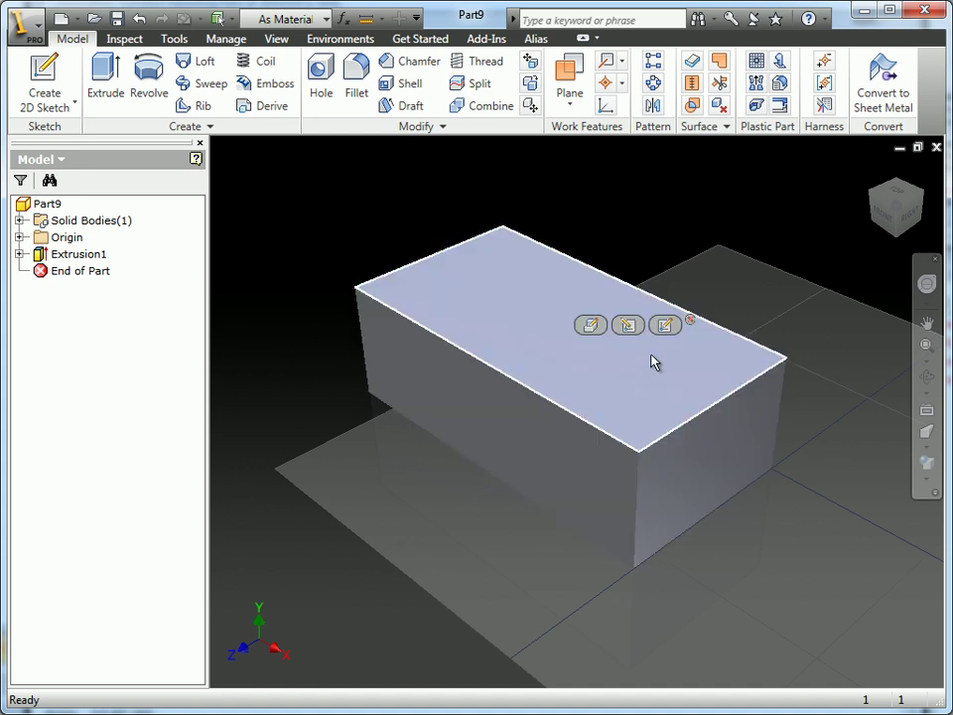
Step: Sketch a rectangle on the top face from its top-left corner to the bottom edge, then finish Sketch2
{"action": "left_click", "coordinate": [590, 324]}
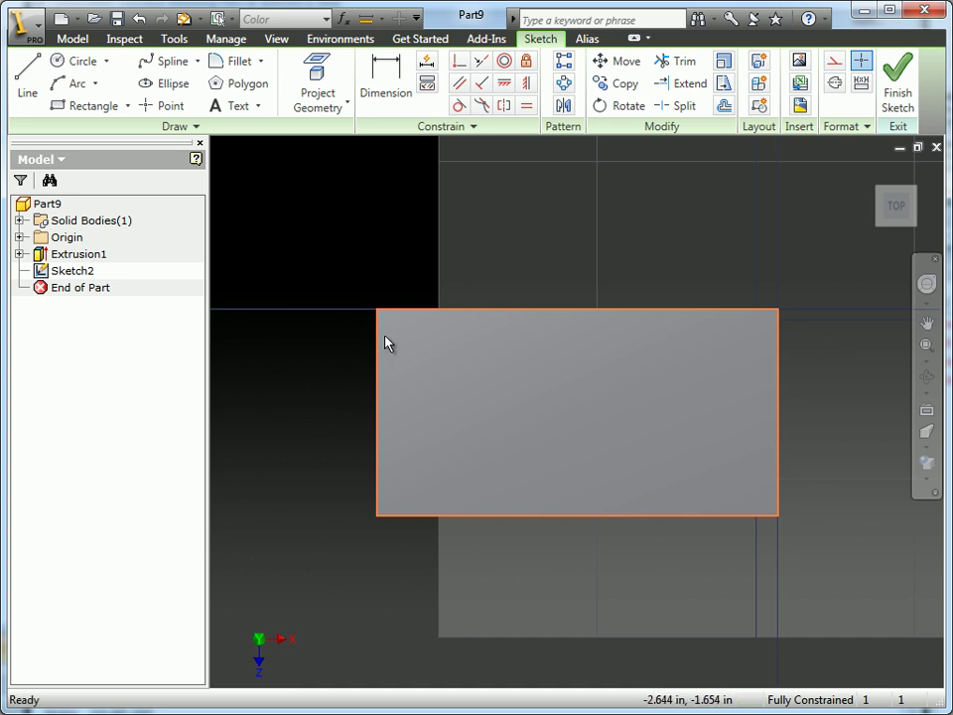
{"action": "left_click", "coordinate": [90, 105]}
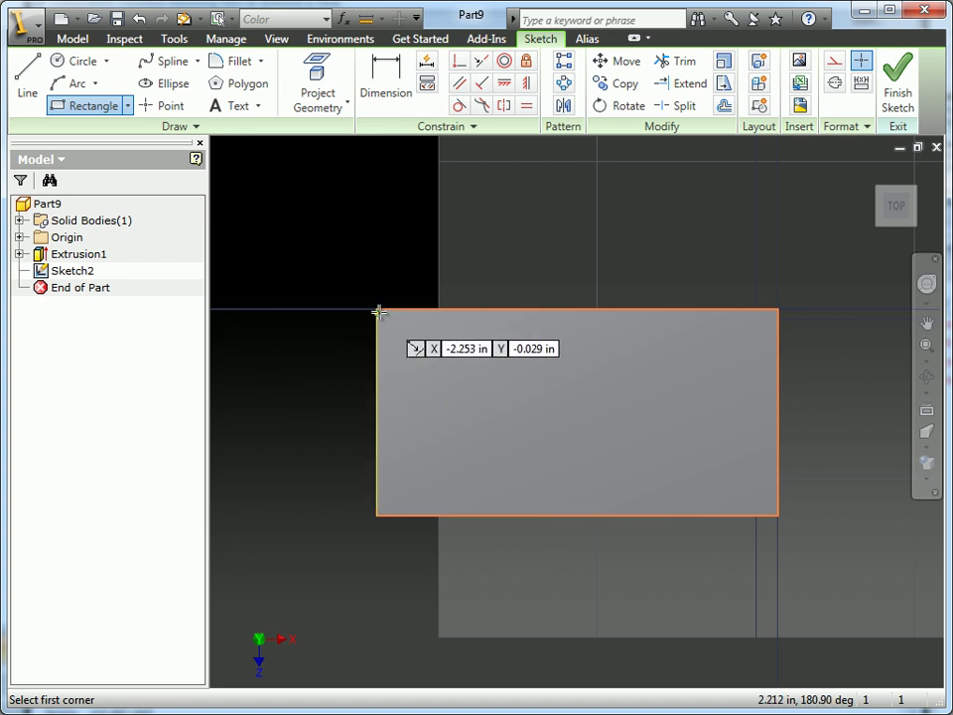
{"action": "left_click", "coordinate": [378, 310]}
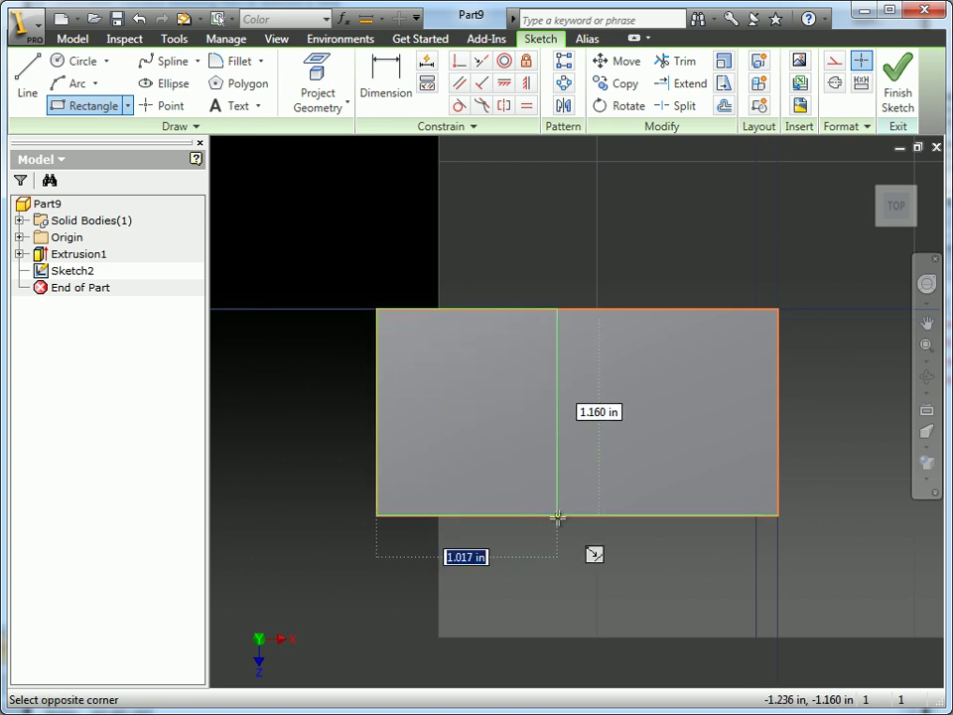
{"action": "mouse_move", "coordinate": [576, 515]}
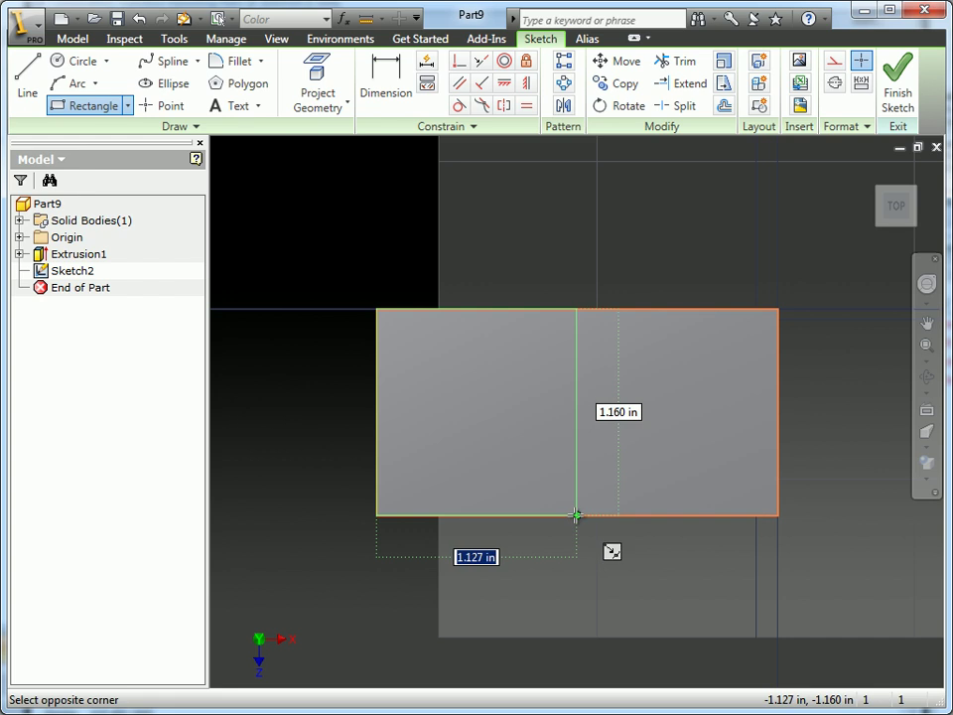
{"action": "left_click", "coordinate": [576, 514]}
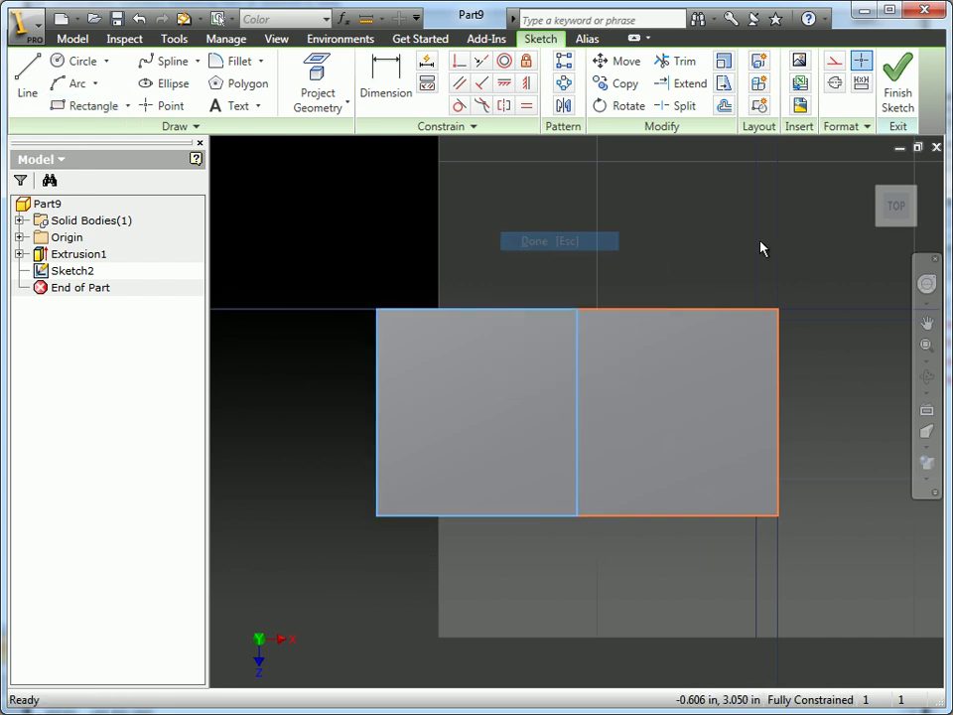
{"action": "left_click", "coordinate": [897, 82]}
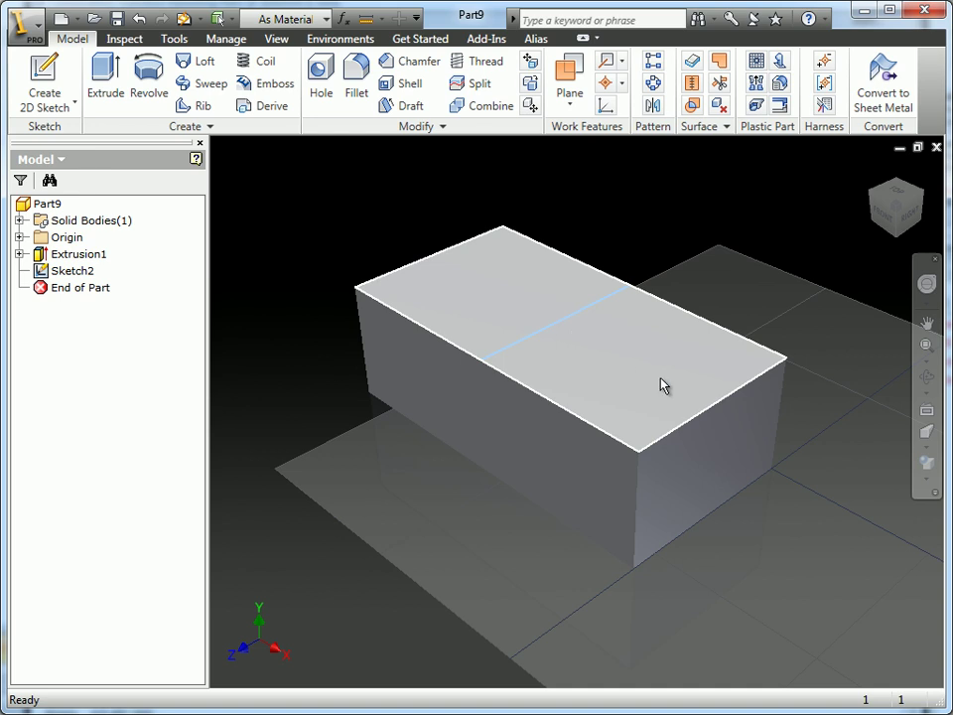
Step: Preview an extrusion of Sketch2's left half, then cancel it
{"action": "left_click", "coordinate": [105, 69]}
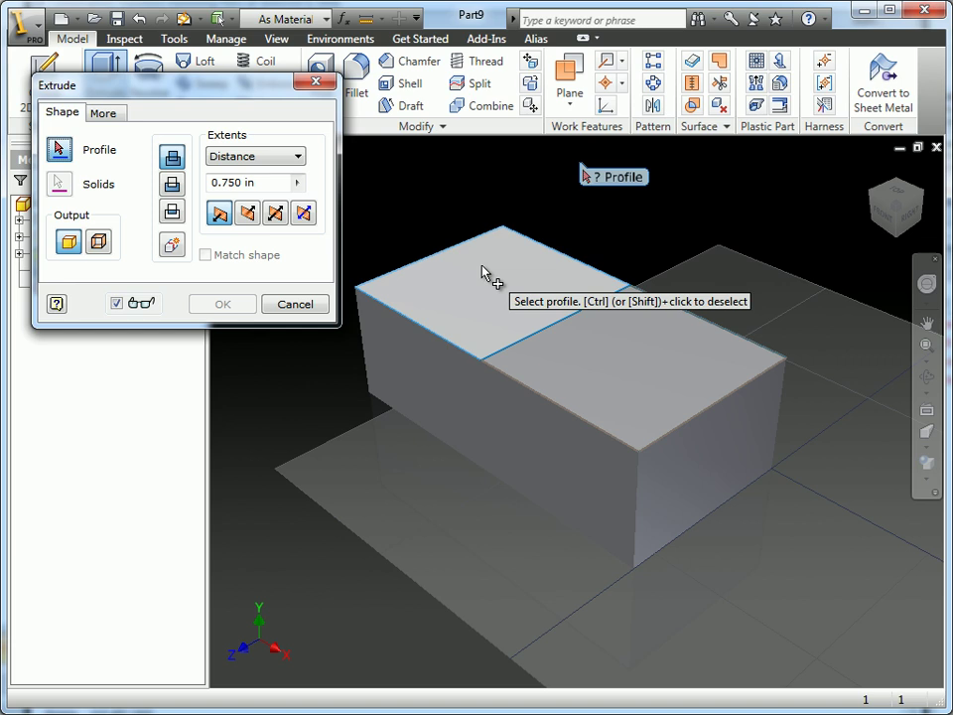
{"action": "mouse_move", "coordinate": [501, 278]}
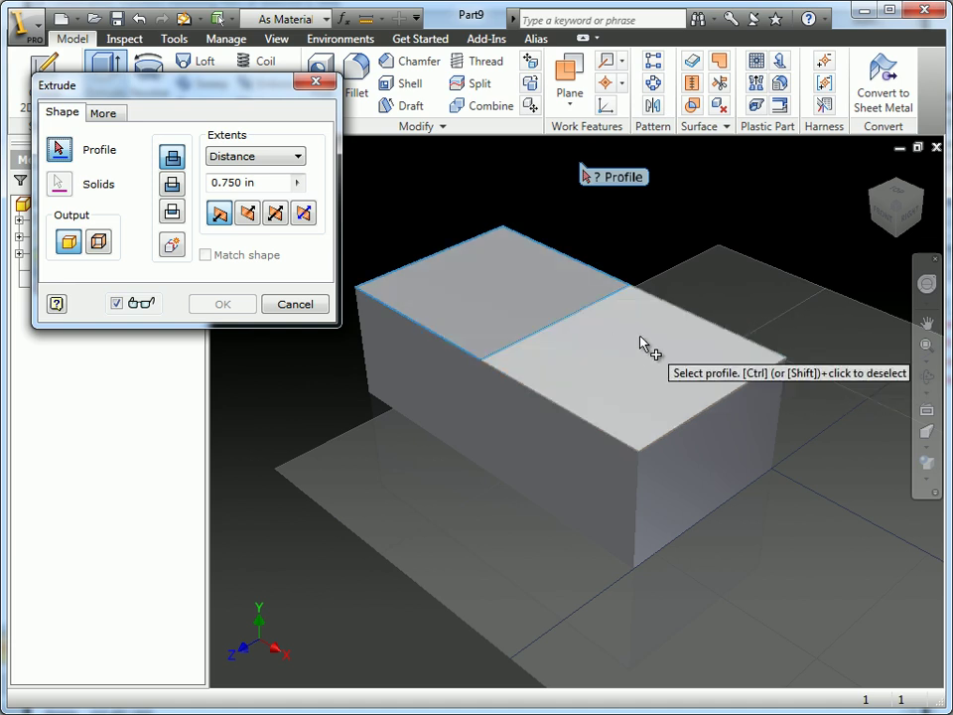
{"action": "mouse_move", "coordinate": [640, 382]}
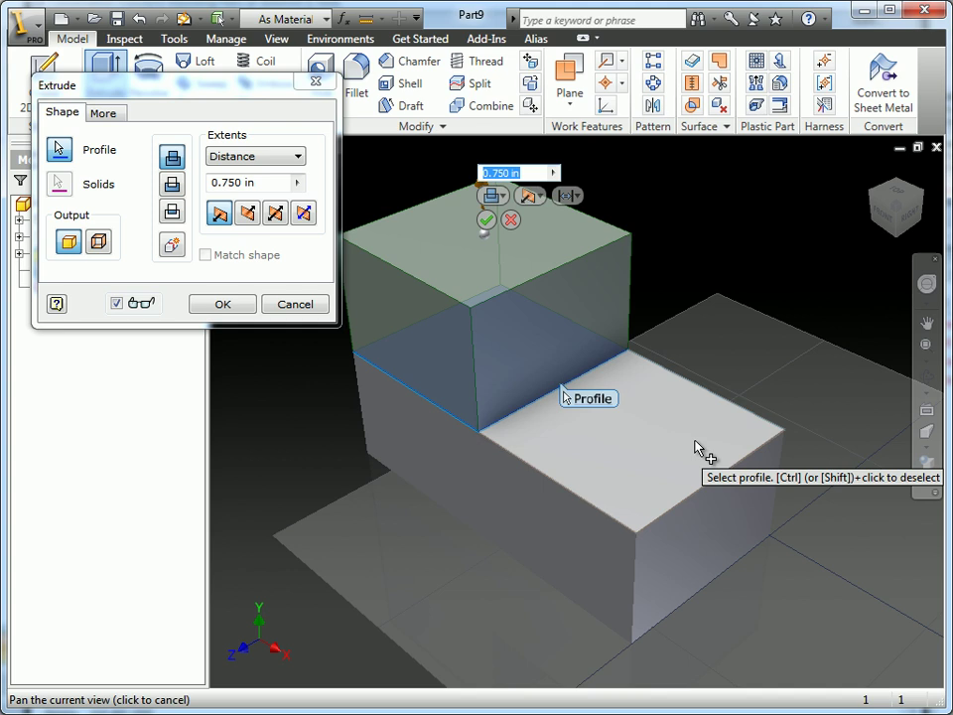
{"action": "mouse_move", "coordinate": [715, 372]}
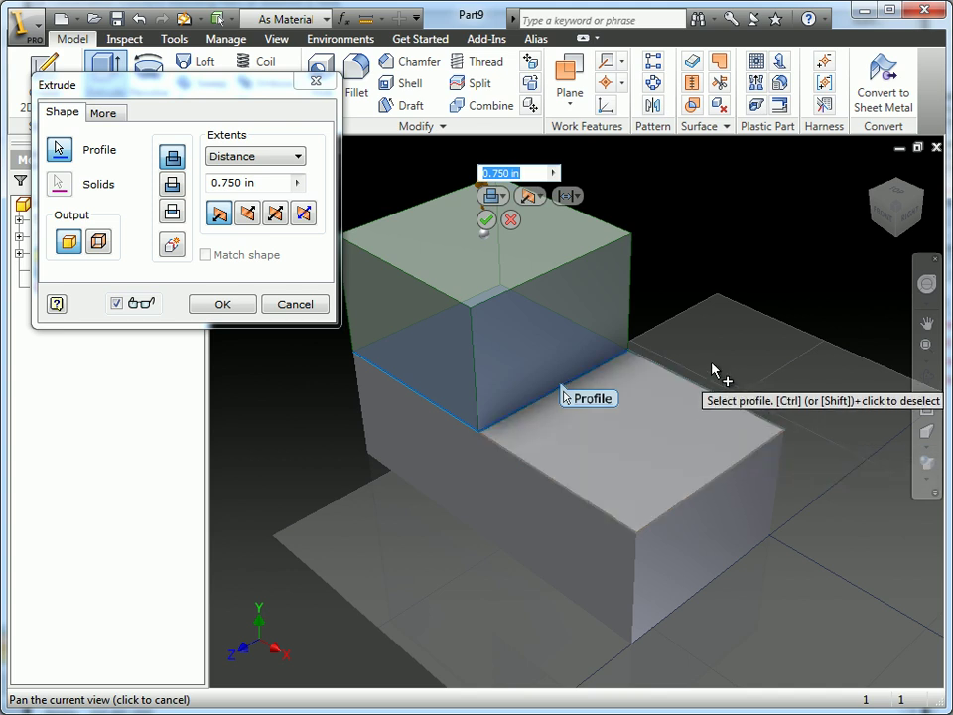
{"action": "left_click", "coordinate": [222, 303]}
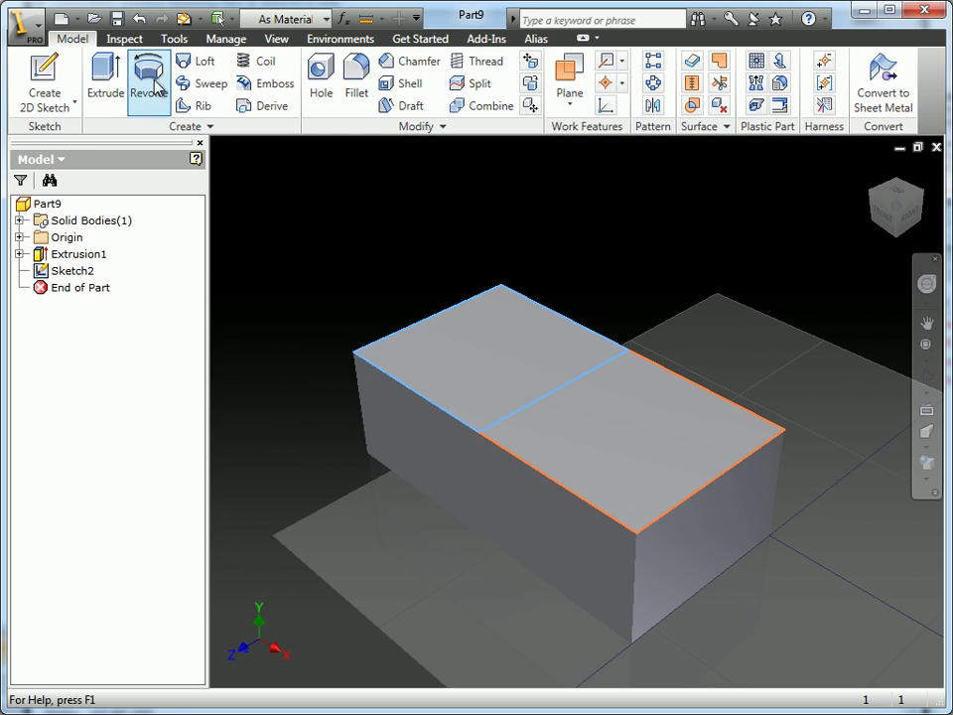
Step: Revolve Sketch2's left half 180° about the middle line to create Revolution1
{"action": "left_click", "coordinate": [148, 78]}
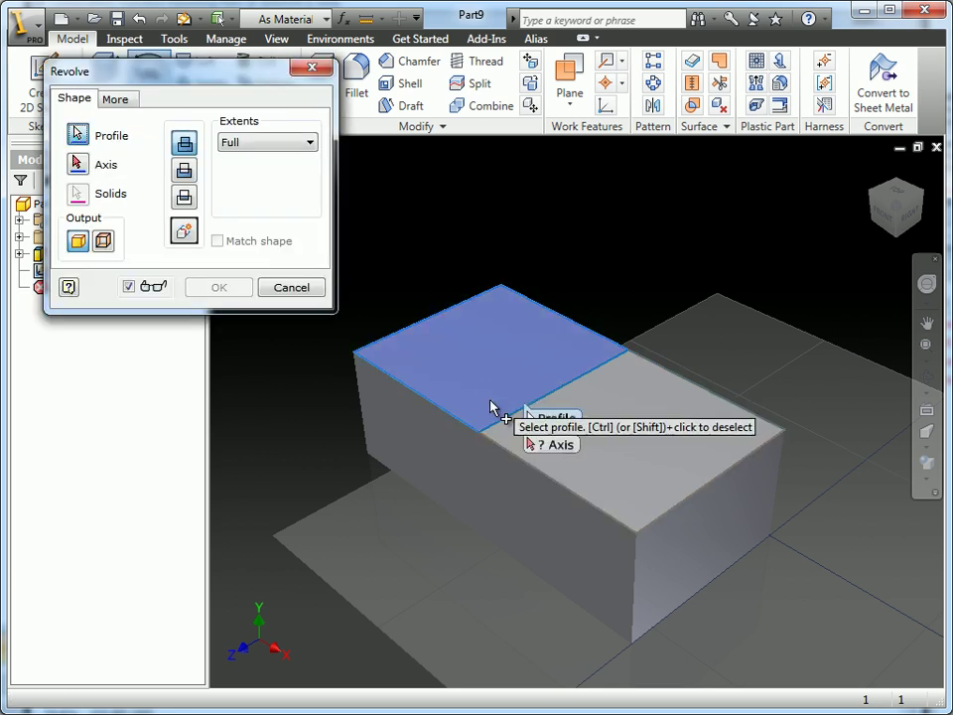
{"action": "left_click", "coordinate": [493, 407]}
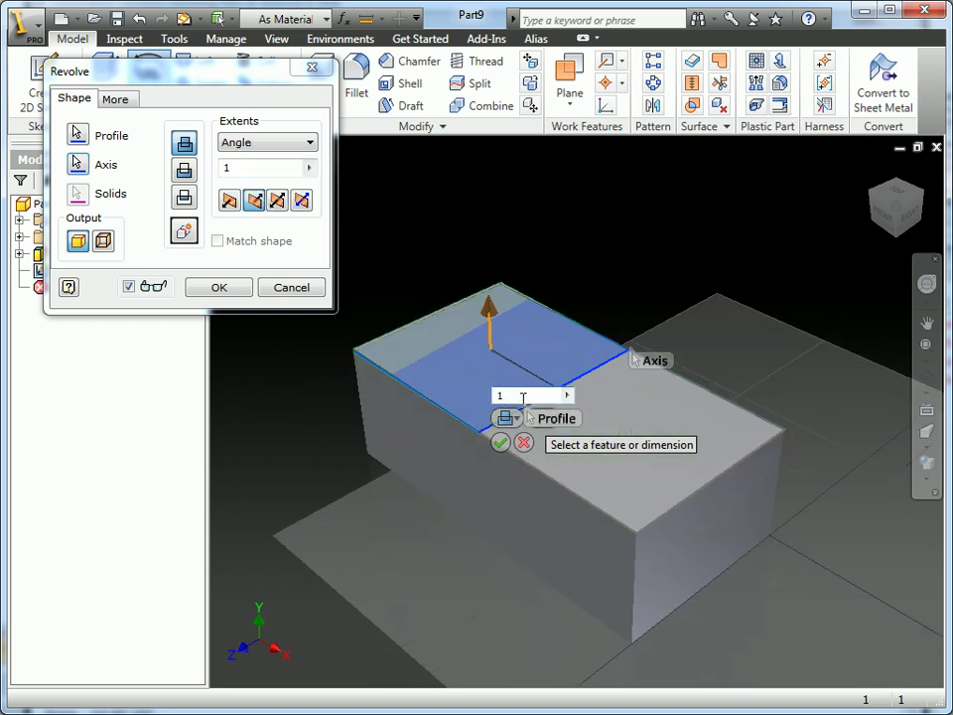
{"action": "type", "text": "18"}
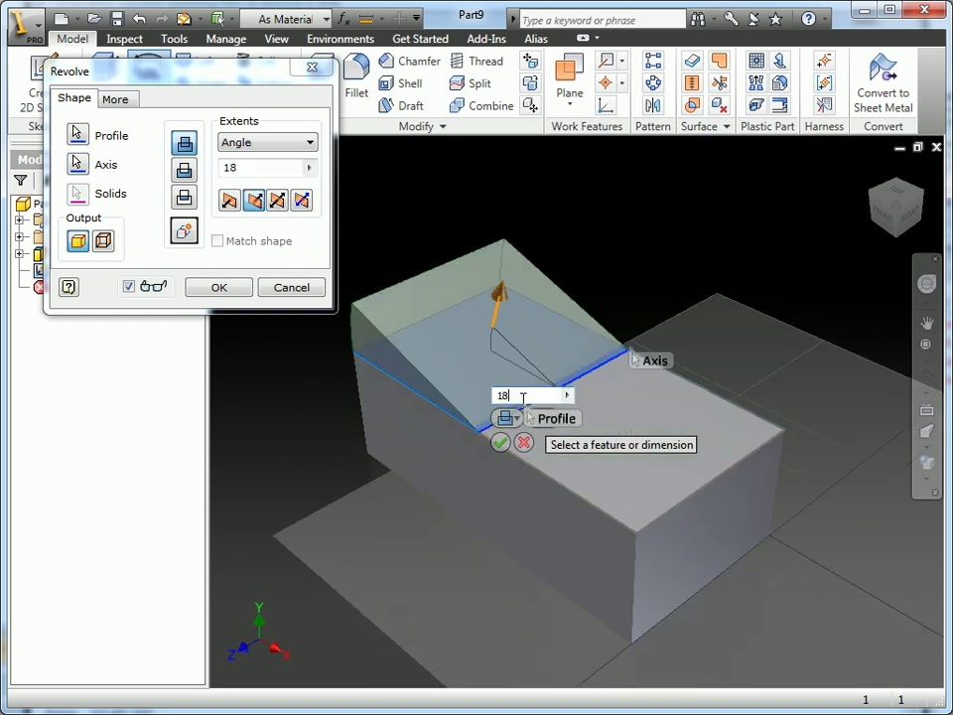
{"action": "type", "text": "180"}
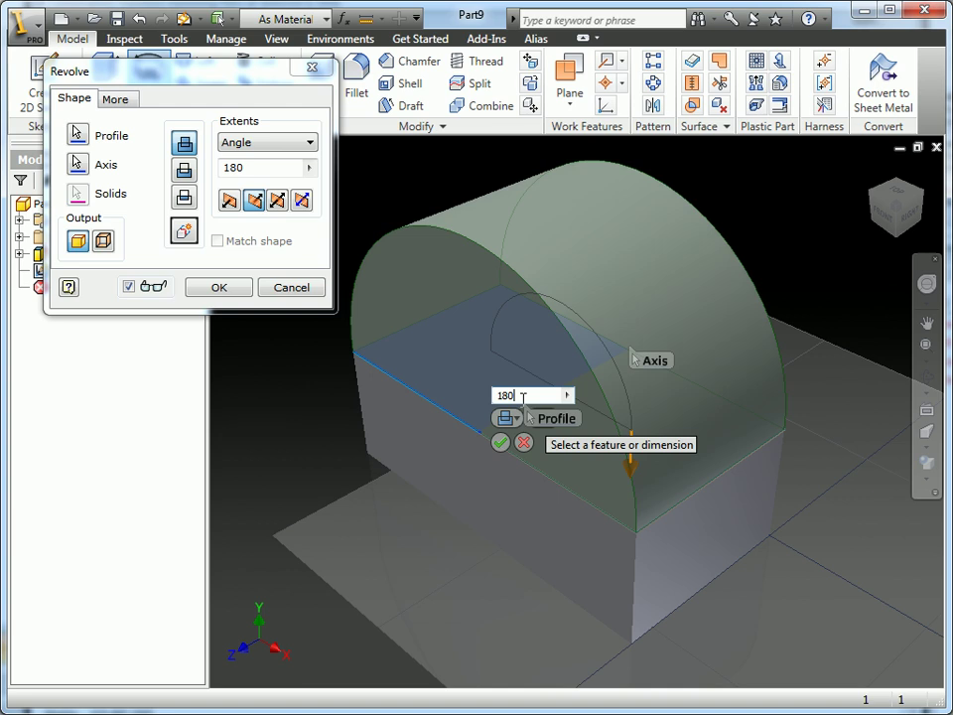
{"action": "left_click", "coordinate": [217, 287]}
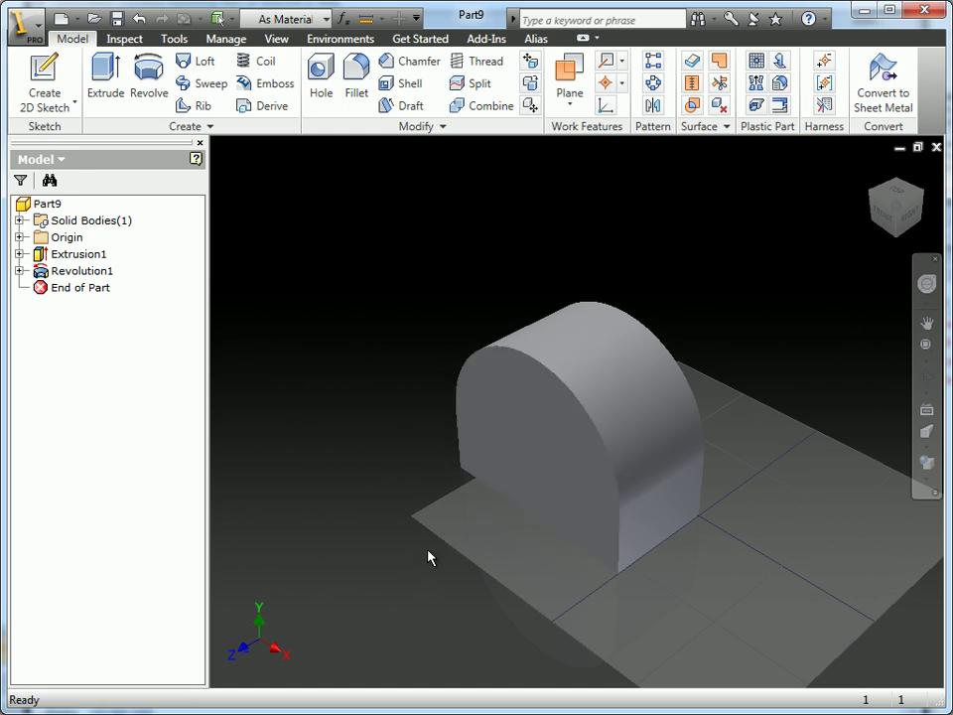
{"action": "mouse_move", "coordinate": [395, 549]}
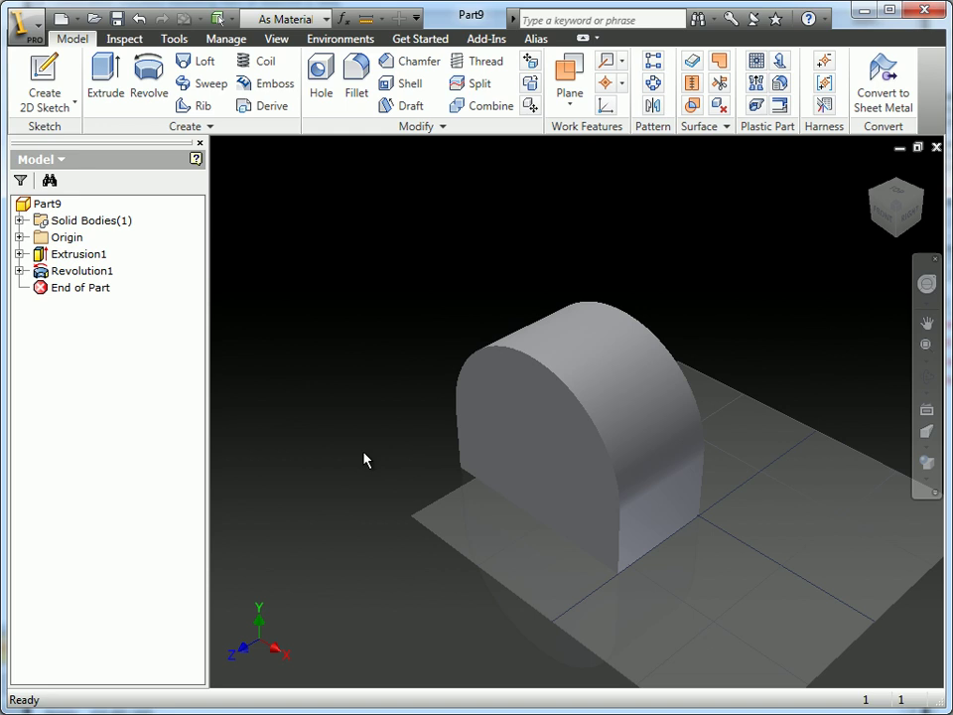
{"action": "mouse_move", "coordinate": [375, 453]}
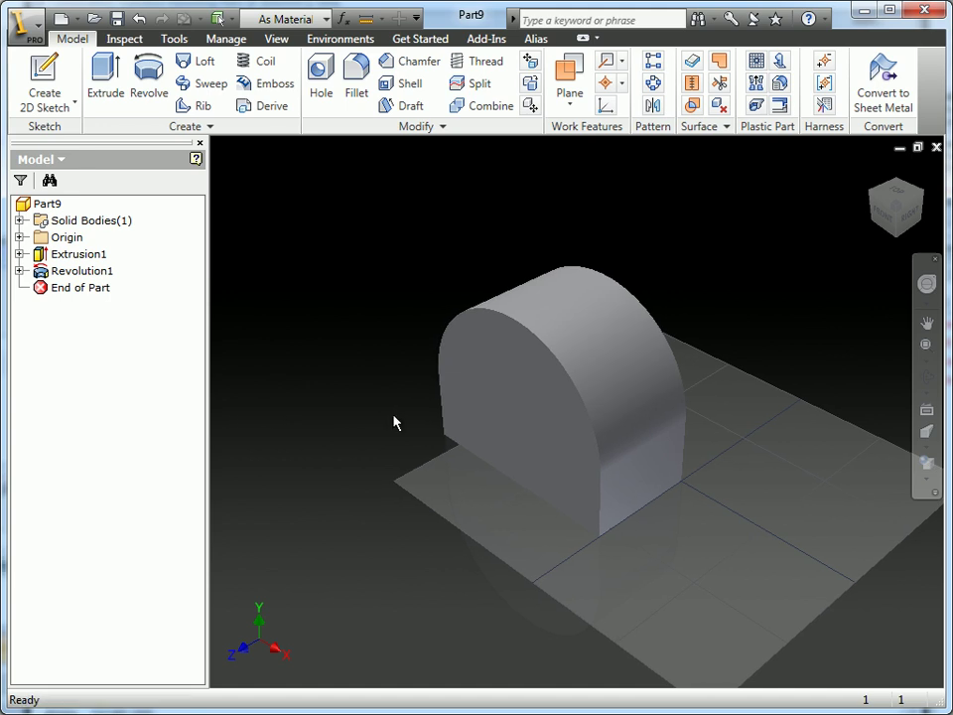
{"action": "left_click", "coordinate": [82, 271]}
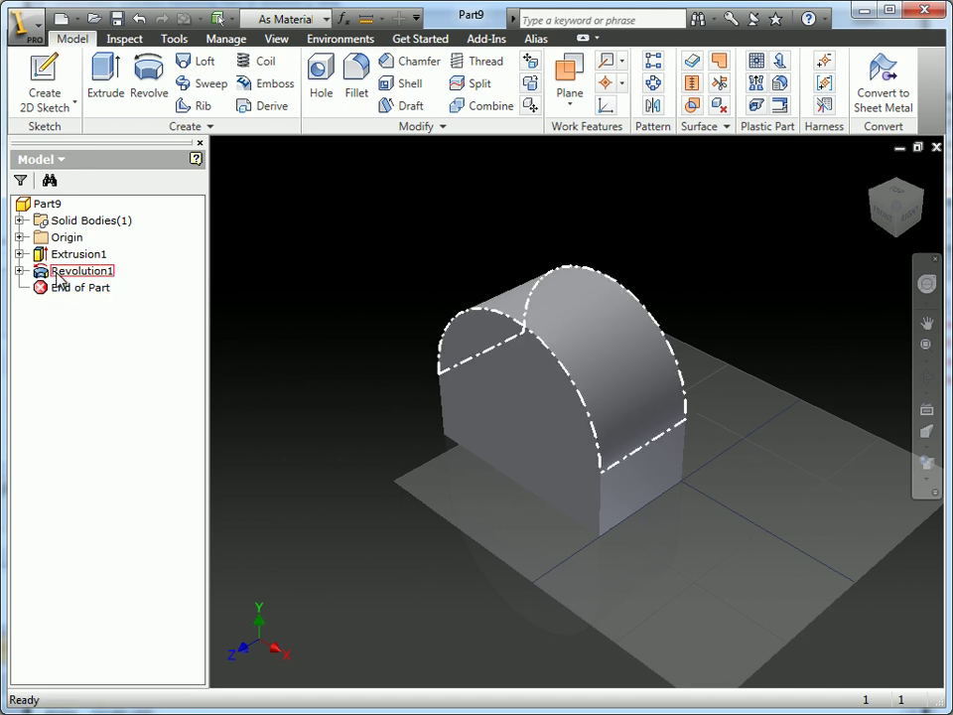
{"action": "left_click", "coordinate": [77, 254]}
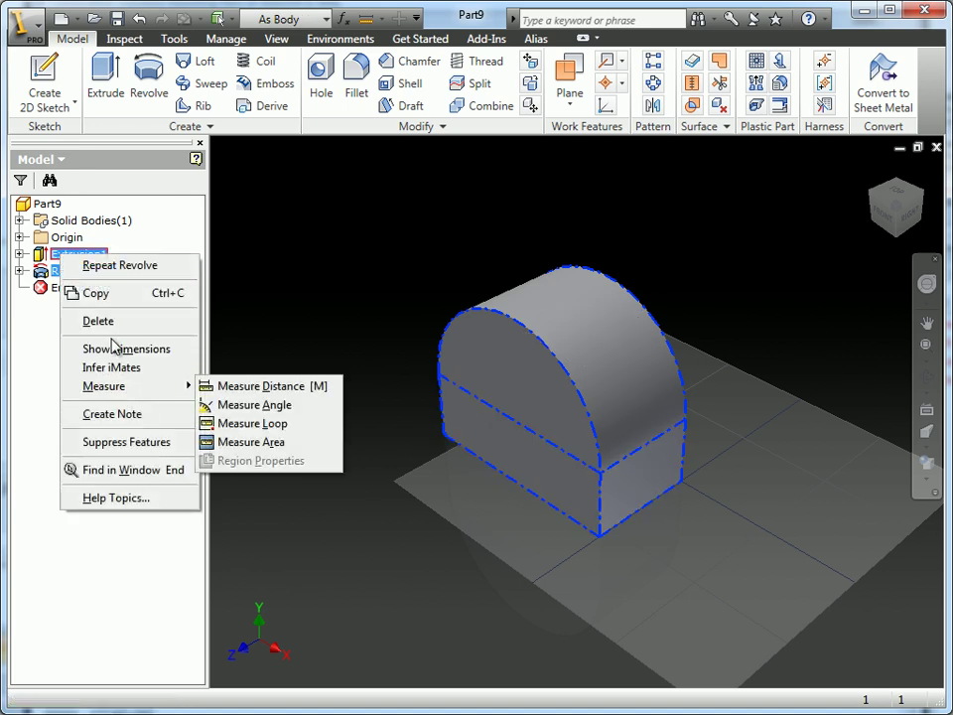
Step: Delete Extrusion1 and Revolution1 together with their consumed sketches
{"action": "left_click", "coordinate": [97, 321]}
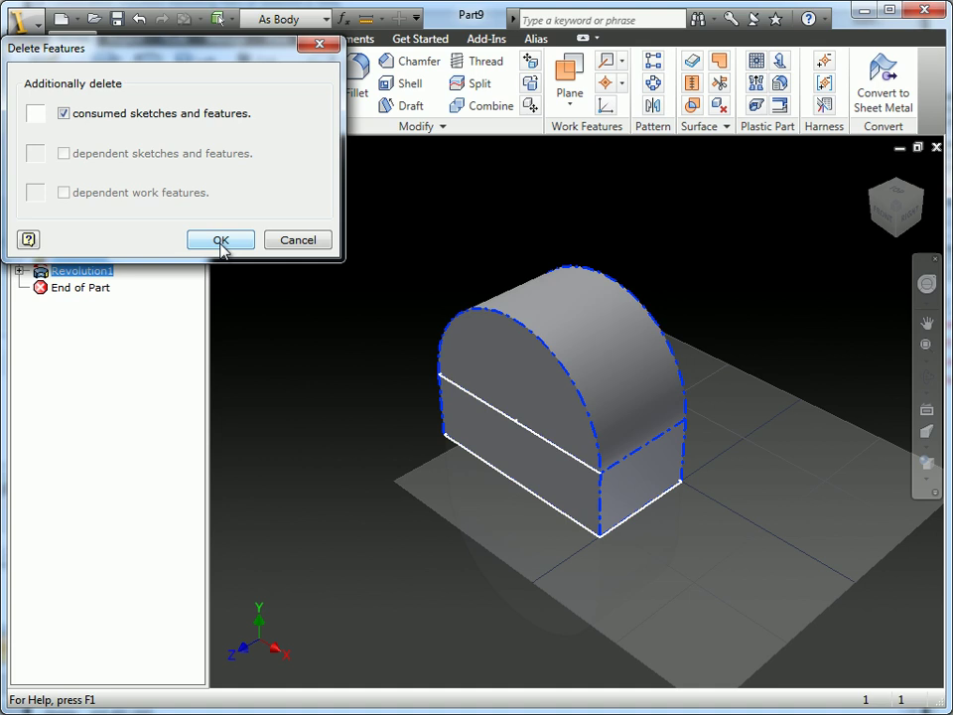
{"action": "left_click", "coordinate": [219, 239]}
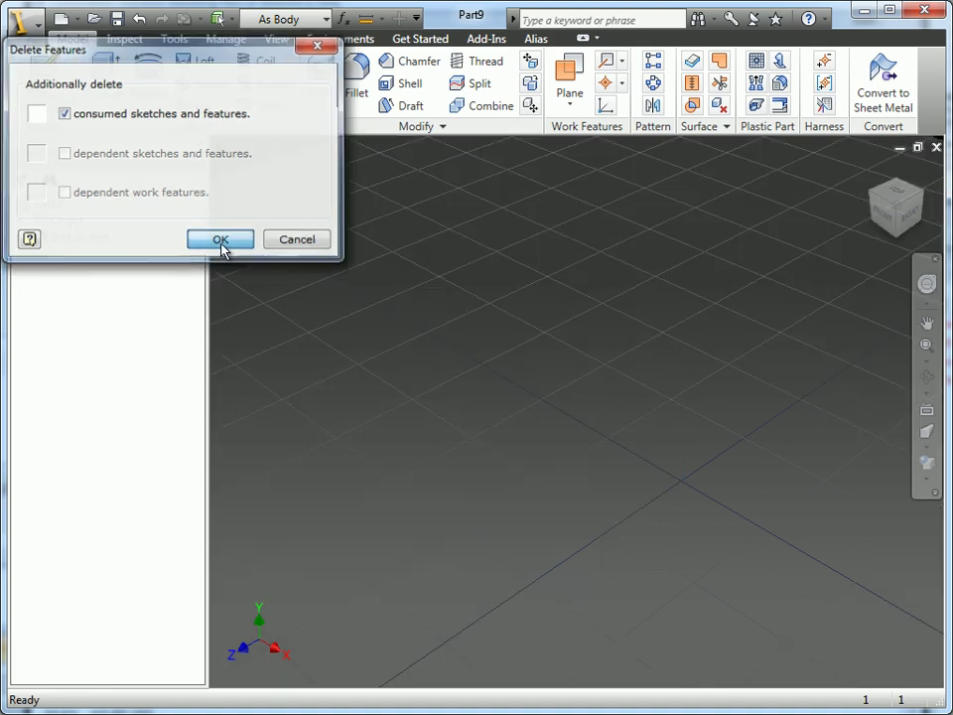
{"action": "left_click", "coordinate": [219, 239]}
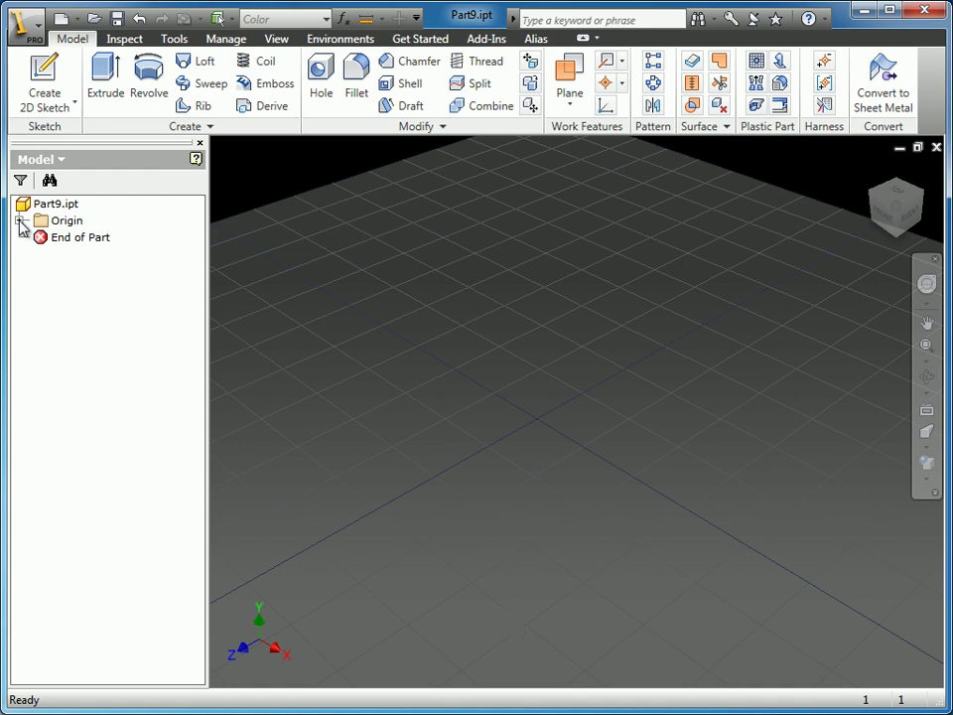
Step: Expand Origin and make its planes, axes and center point visible
{"action": "left_click", "coordinate": [25, 220]}
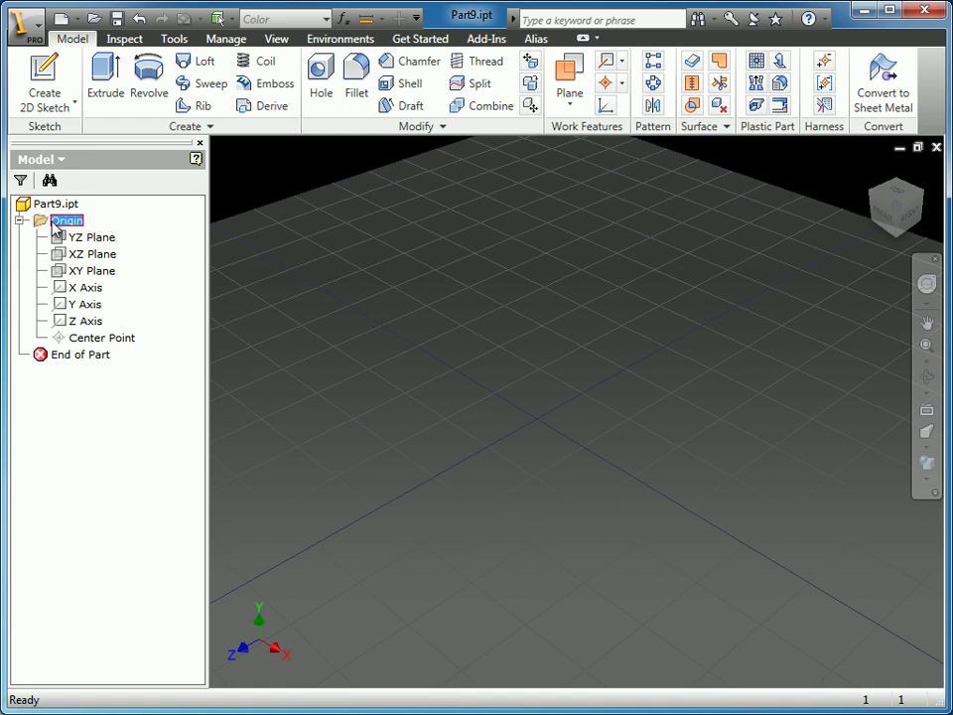
{"action": "left_click", "coordinate": [92, 237]}
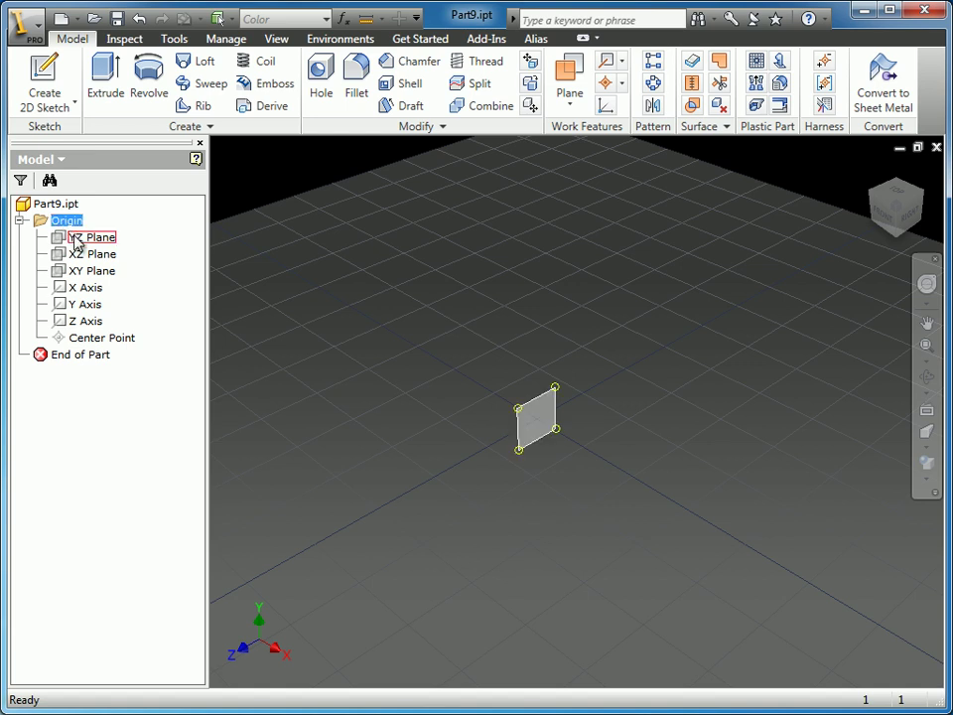
{"action": "left_click", "coordinate": [101, 337]}
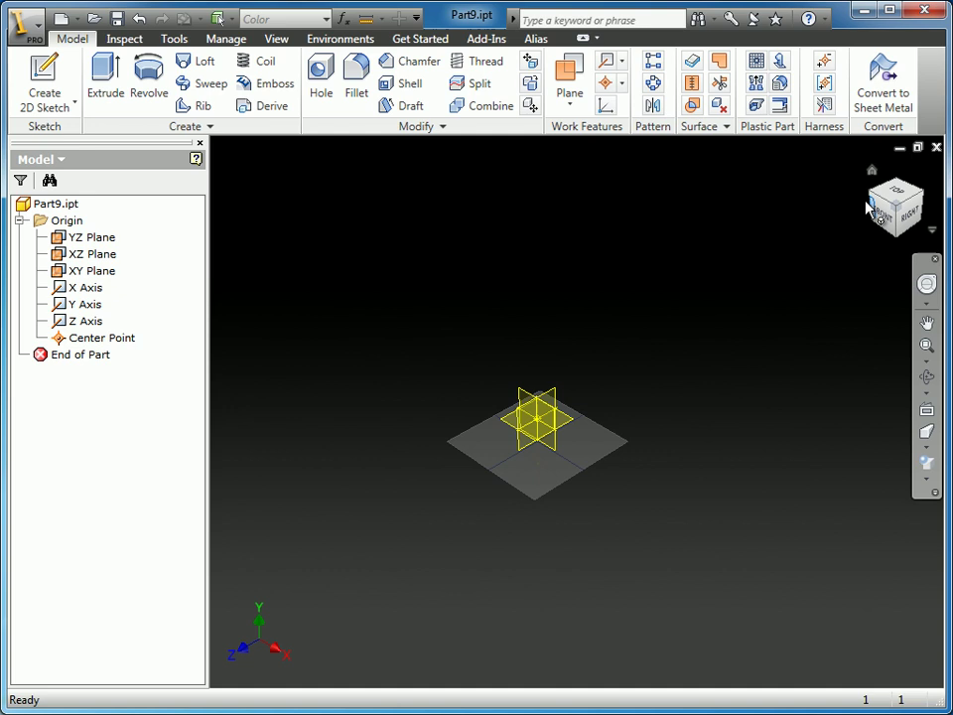
{"action": "mouse_move", "coordinate": [868, 209]}
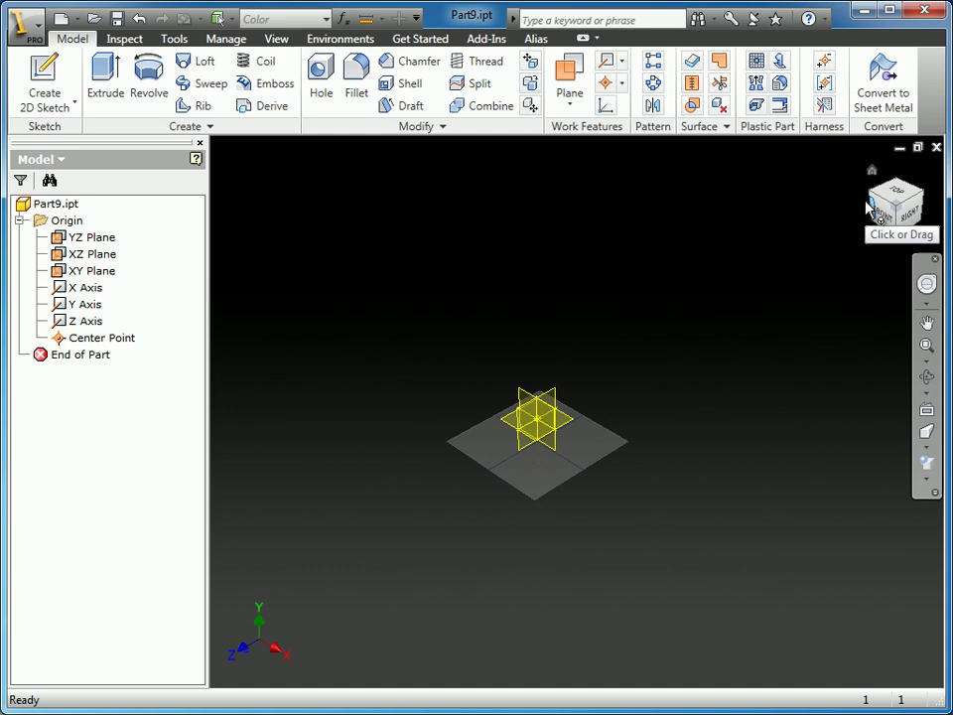
{"action": "mouse_move", "coordinate": [693, 361]}
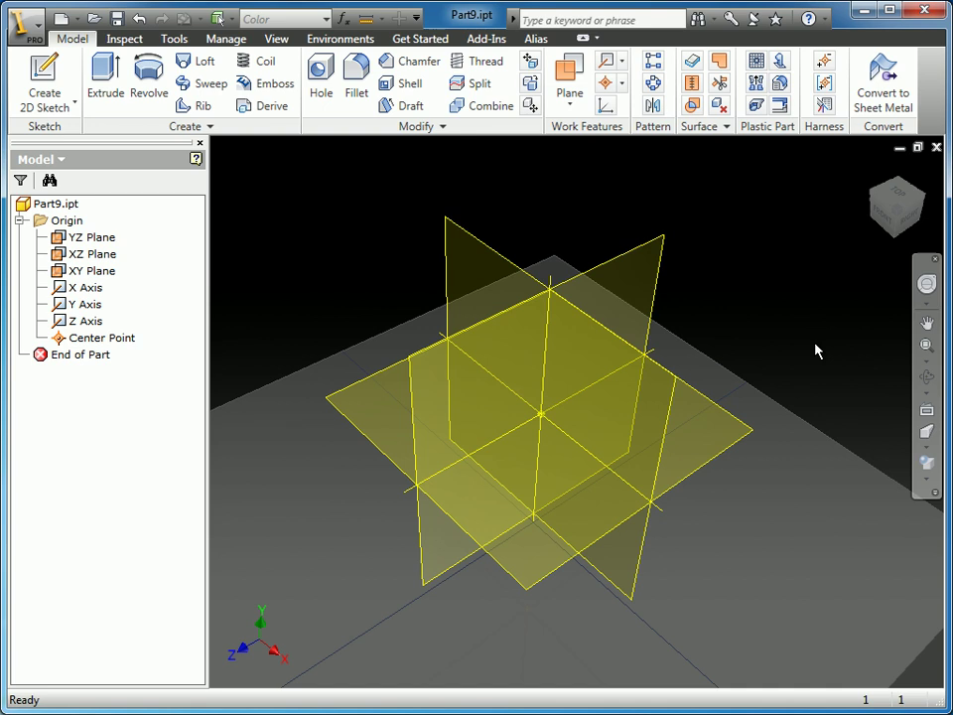
{"action": "mouse_move", "coordinate": [690, 387]}
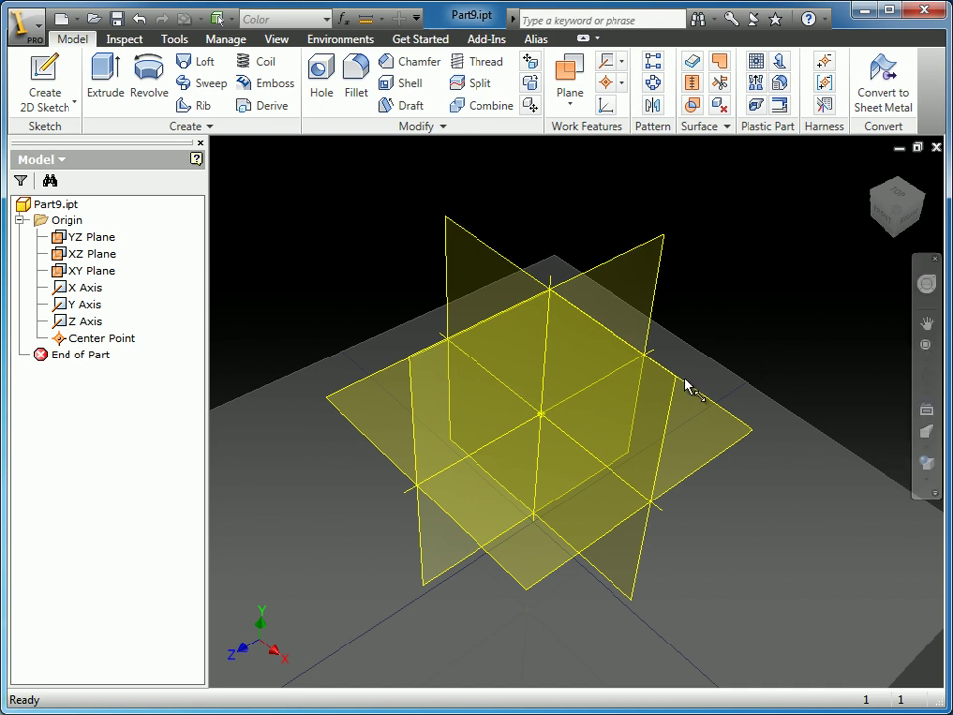
{"action": "left_click", "coordinate": [104, 337]}
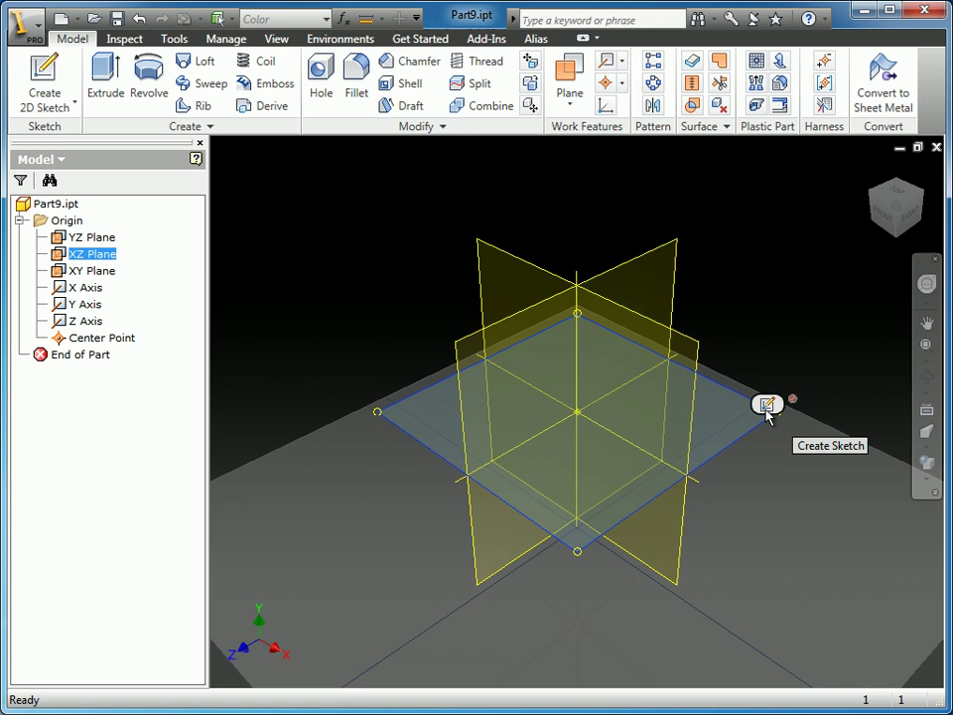
Step: Start Sketch5 on the XZ Plane and hide the origin planes, axes and center point
{"action": "left_click", "coordinate": [766, 404]}
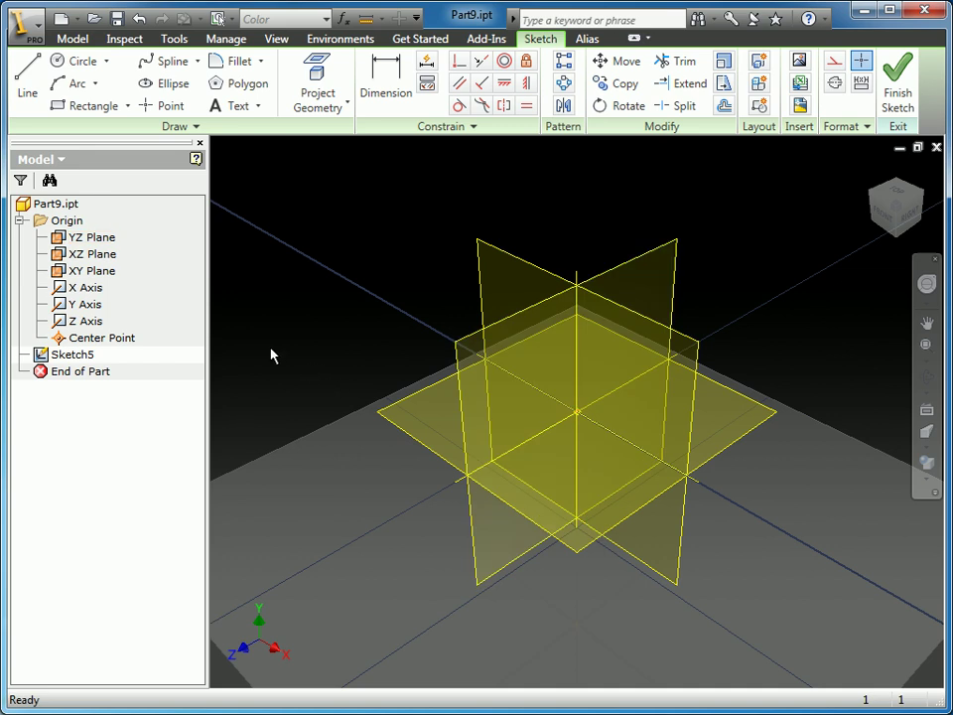
{"action": "left_click", "coordinate": [90, 236]}
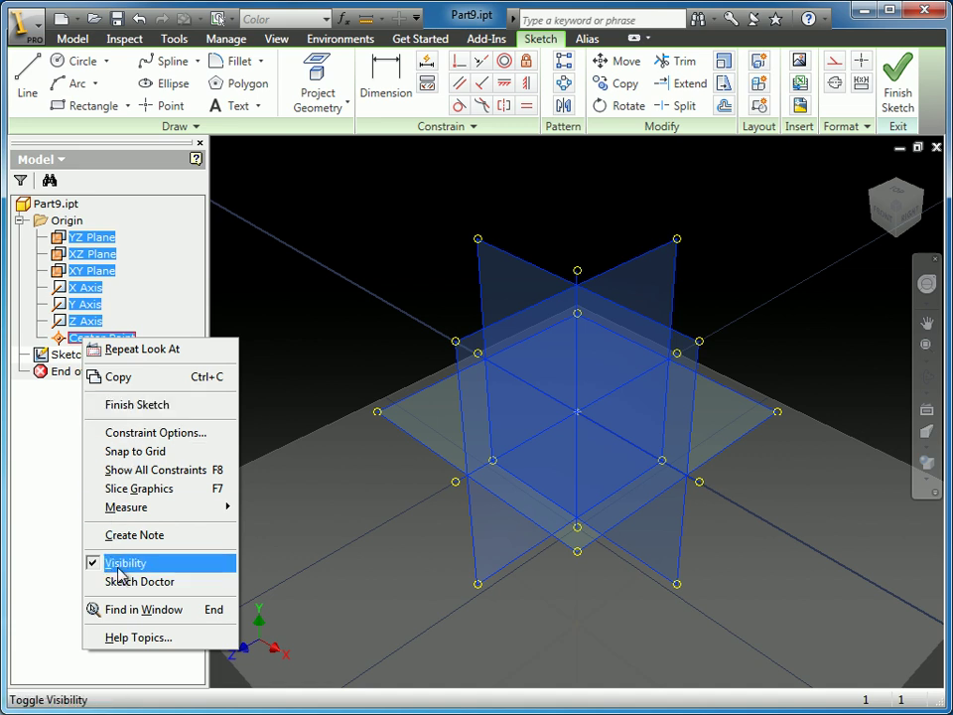
{"action": "left_click", "coordinate": [125, 563]}
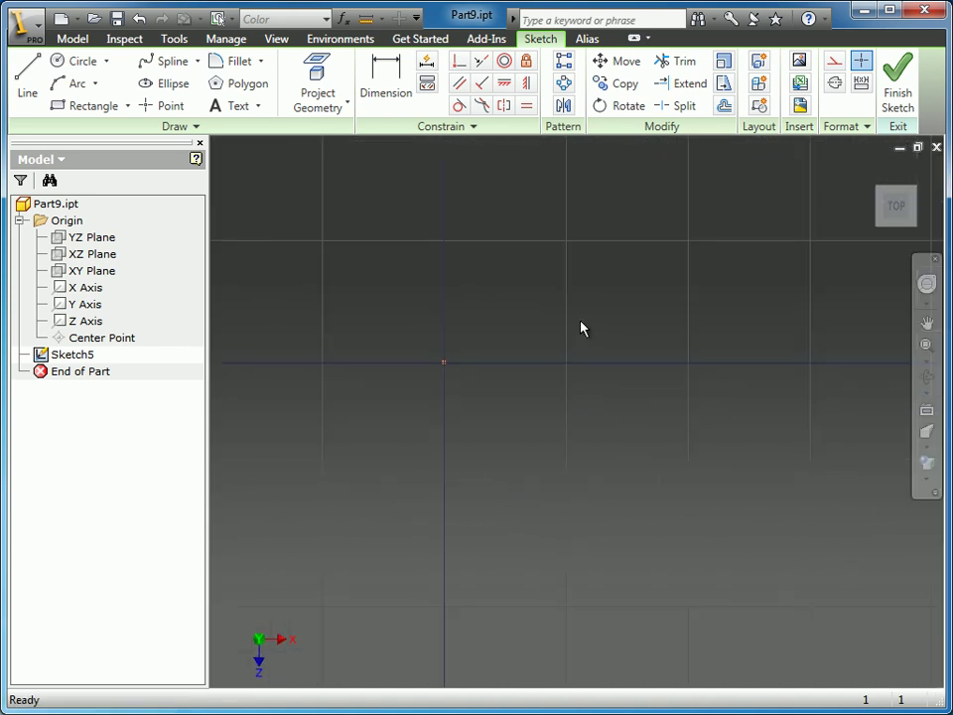
Step: Pan the sketch origin to the lower left, try projecting the YZ Plane, and pick Line
{"action": "left_click_drag", "start_coordinate": [582, 328], "coordinate": [424, 520]}
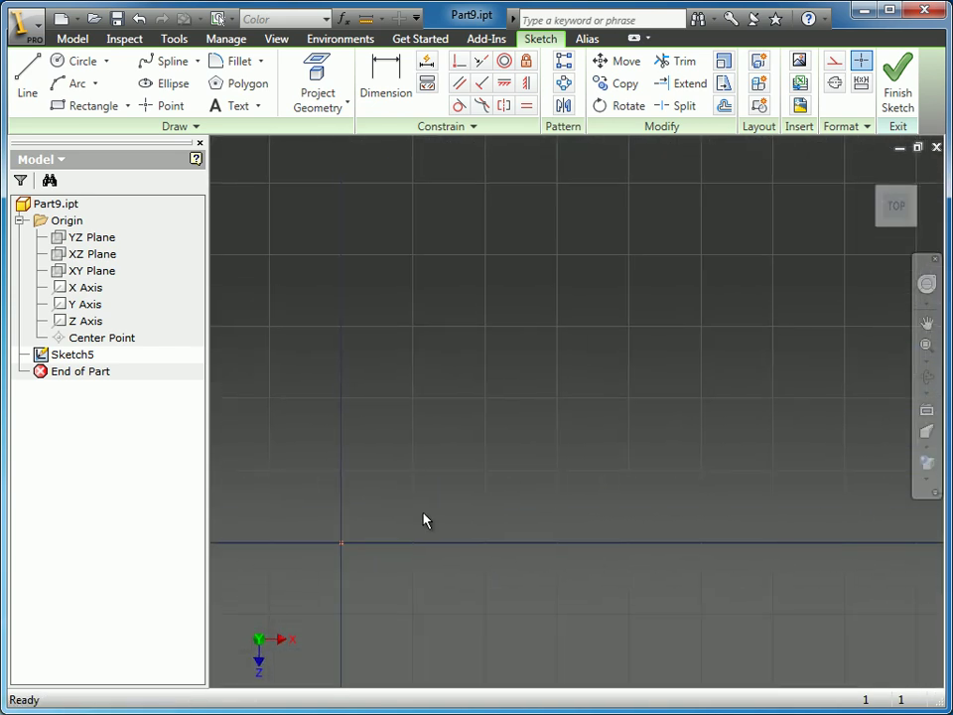
{"action": "mouse_move", "coordinate": [442, 511]}
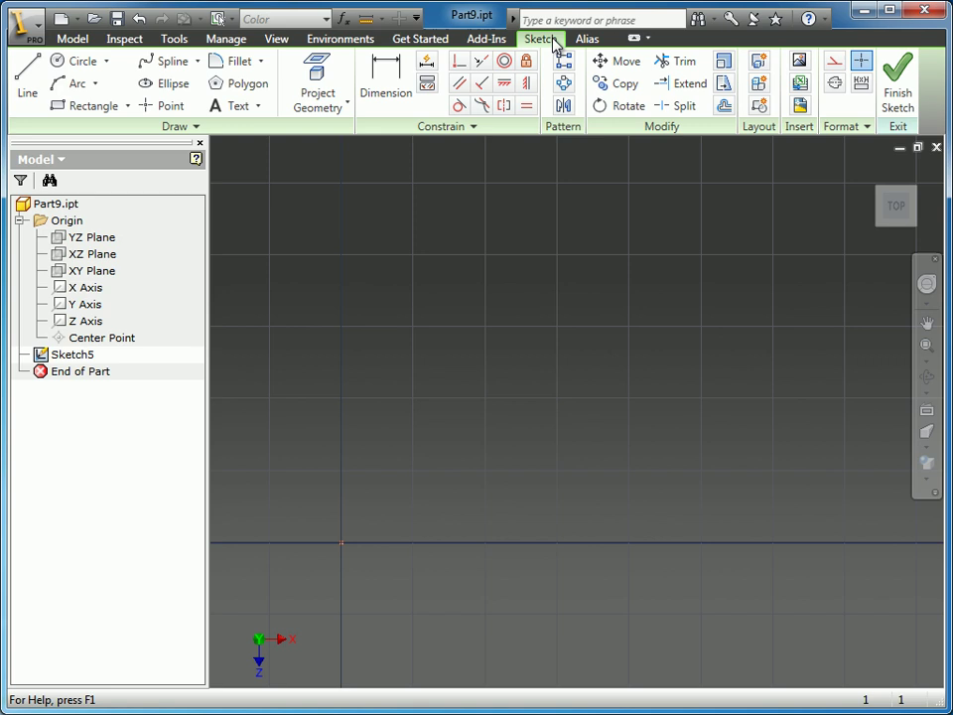
{"action": "mouse_move", "coordinate": [554, 47]}
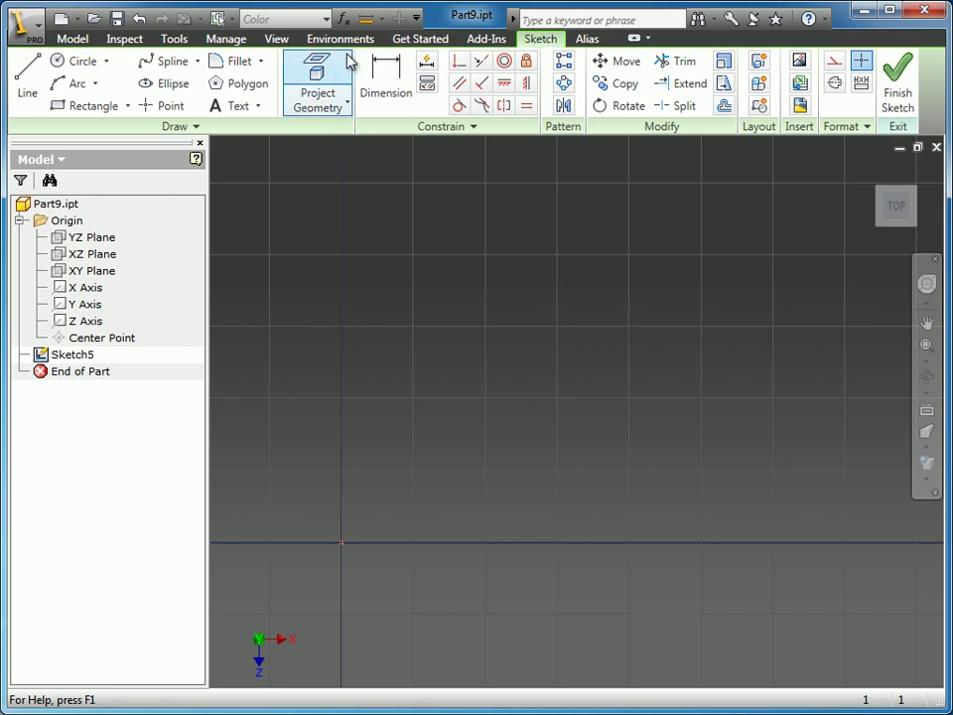
{"action": "mouse_move", "coordinate": [839, 99]}
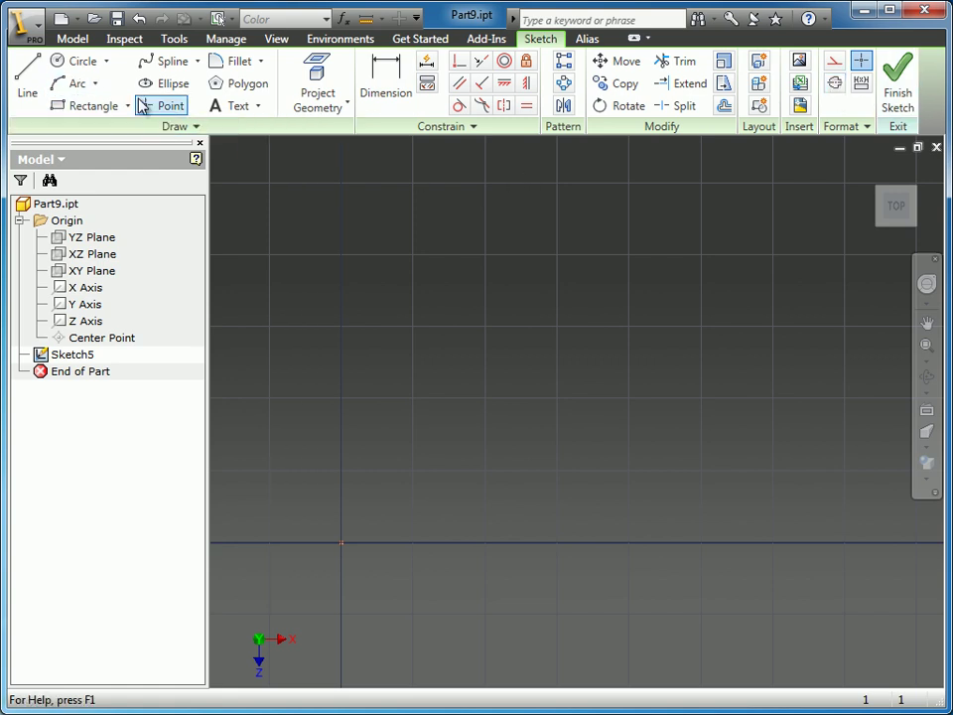
{"action": "mouse_move", "coordinate": [169, 139]}
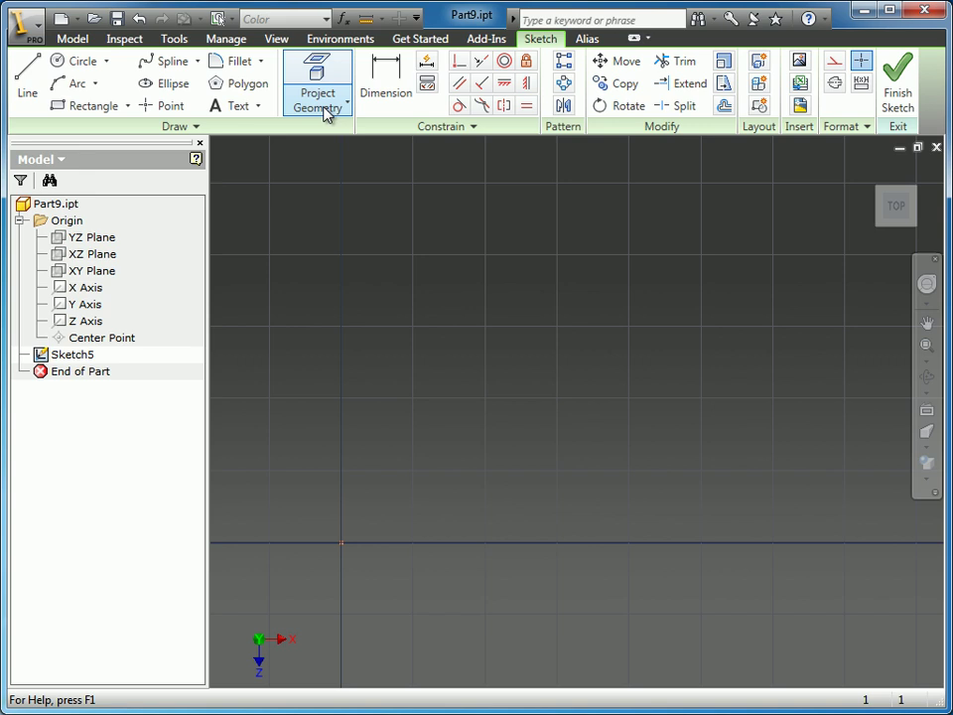
{"action": "left_click", "coordinate": [90, 237]}
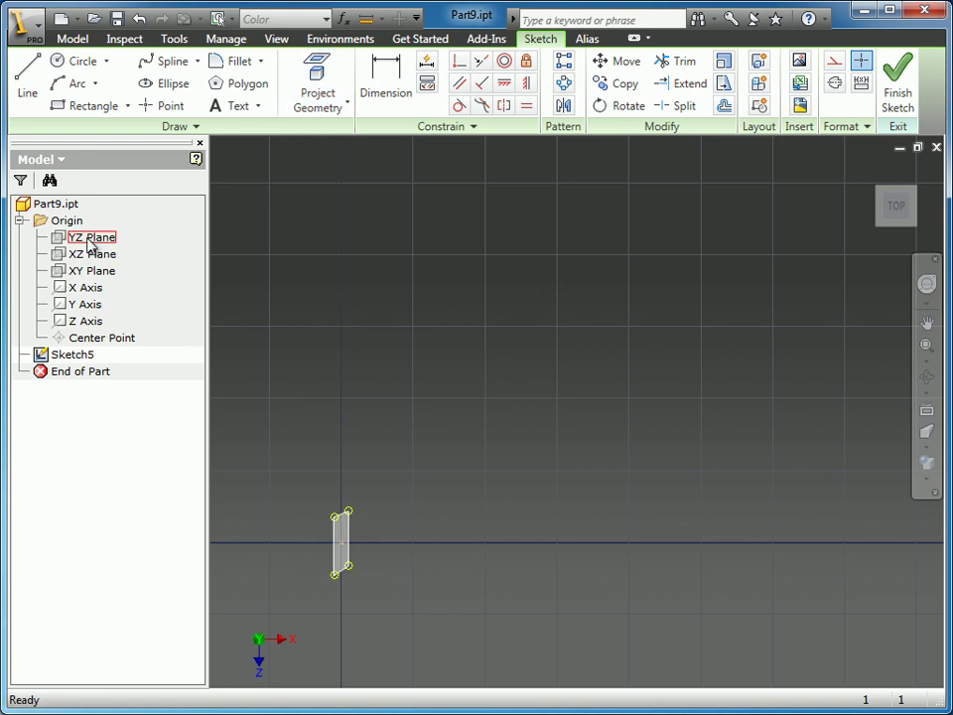
{"action": "left_click", "coordinate": [385, 82]}
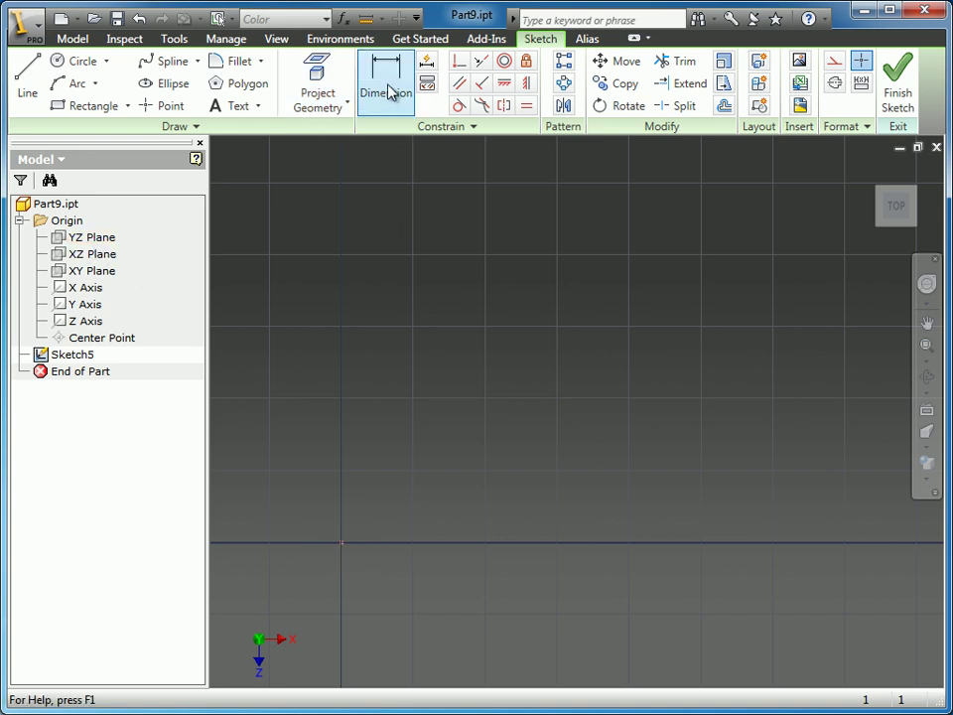
{"action": "mouse_move", "coordinate": [504, 138]}
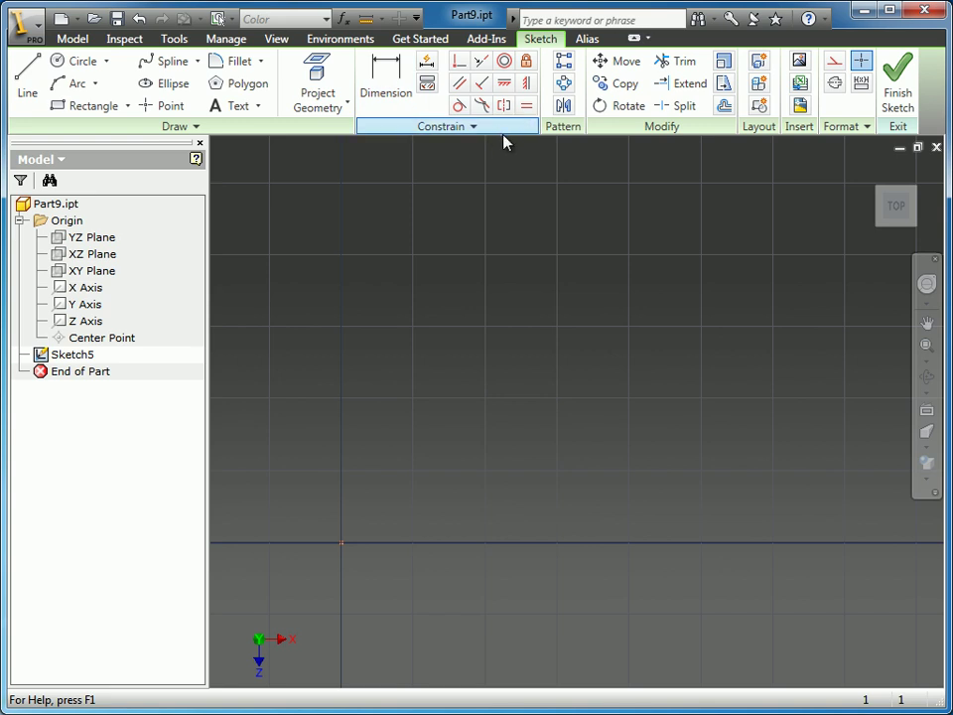
{"action": "mouse_move", "coordinate": [642, 180]}
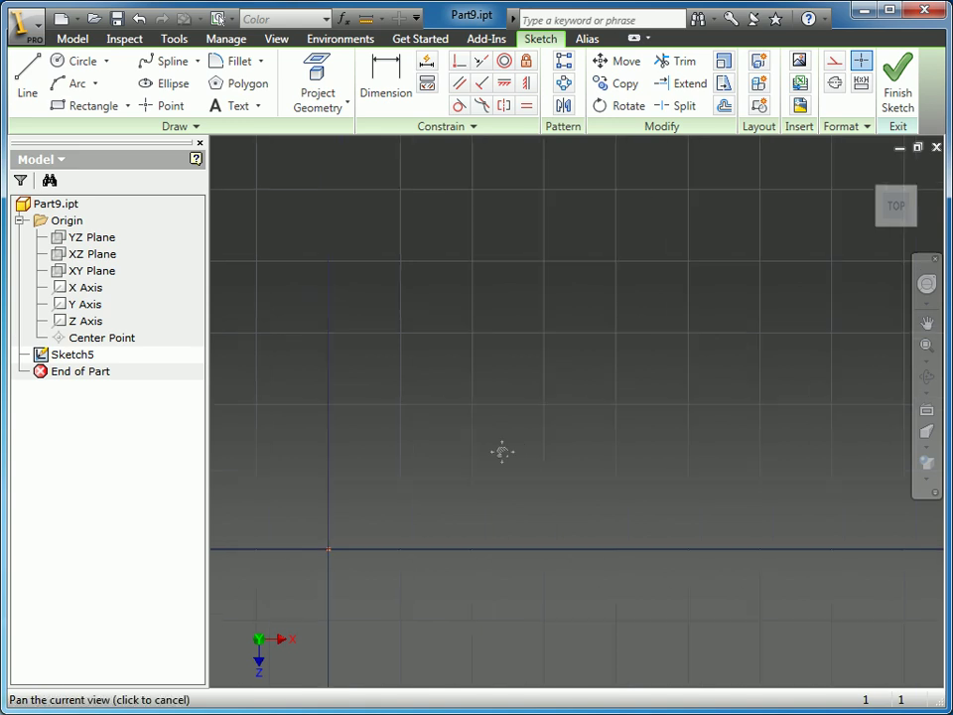
{"action": "left_click", "coordinate": [27, 75]}
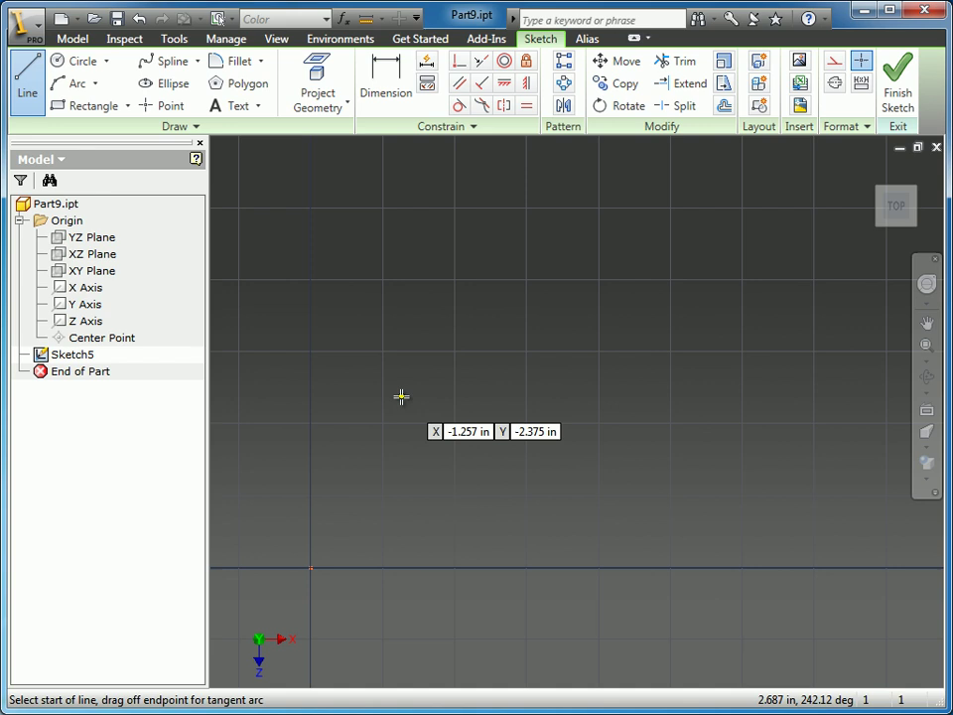
{"action": "mouse_move", "coordinate": [314, 561]}
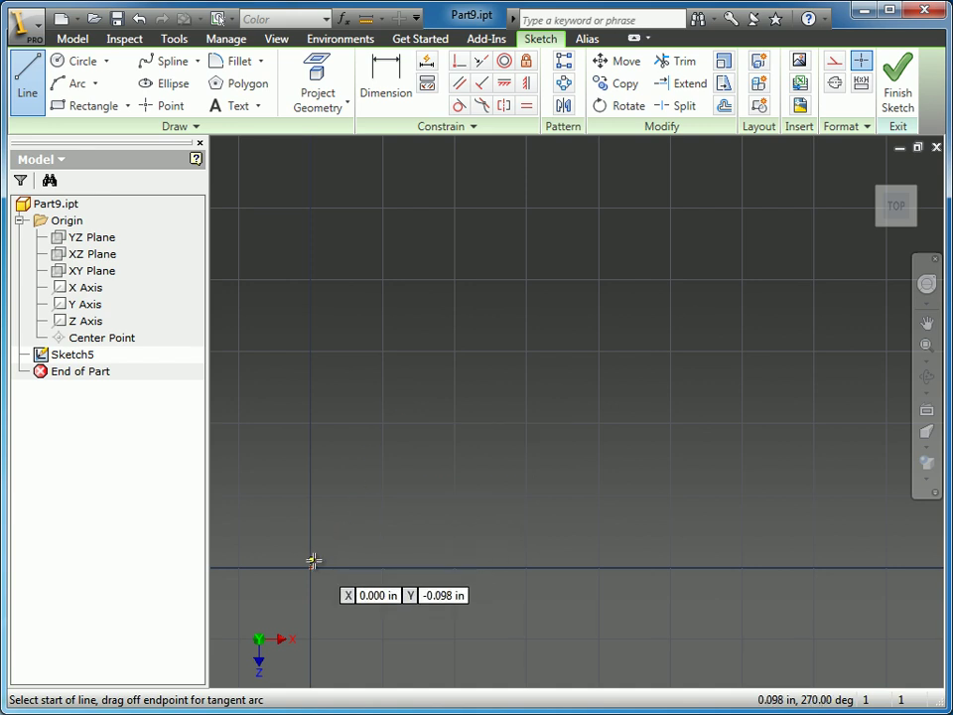
{"action": "mouse_move", "coordinate": [404, 438]}
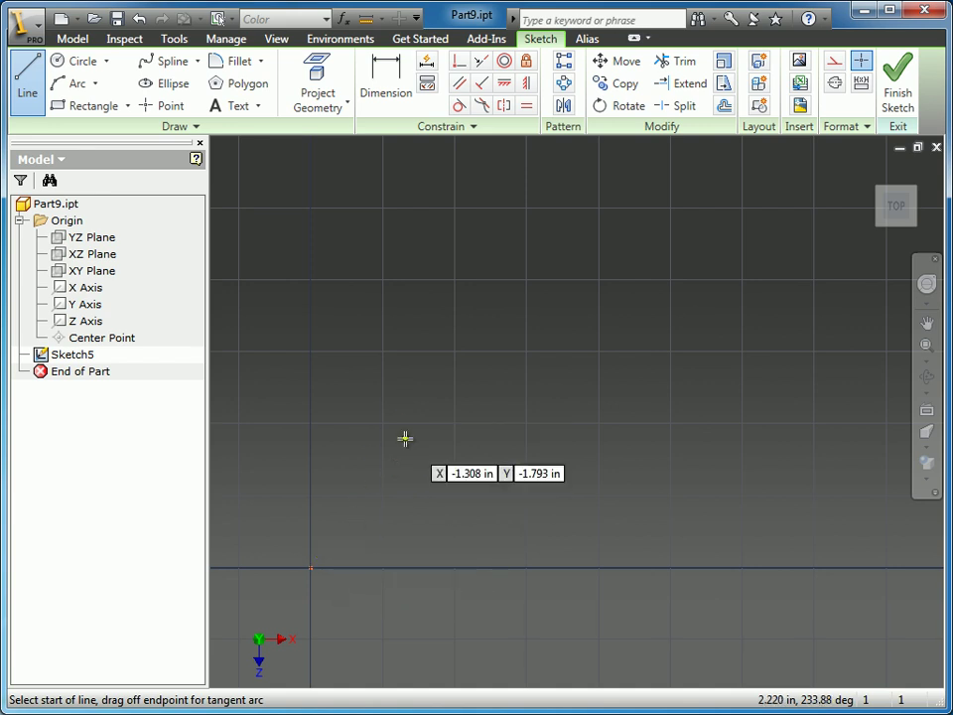
{"action": "mouse_move", "coordinate": [383, 531]}
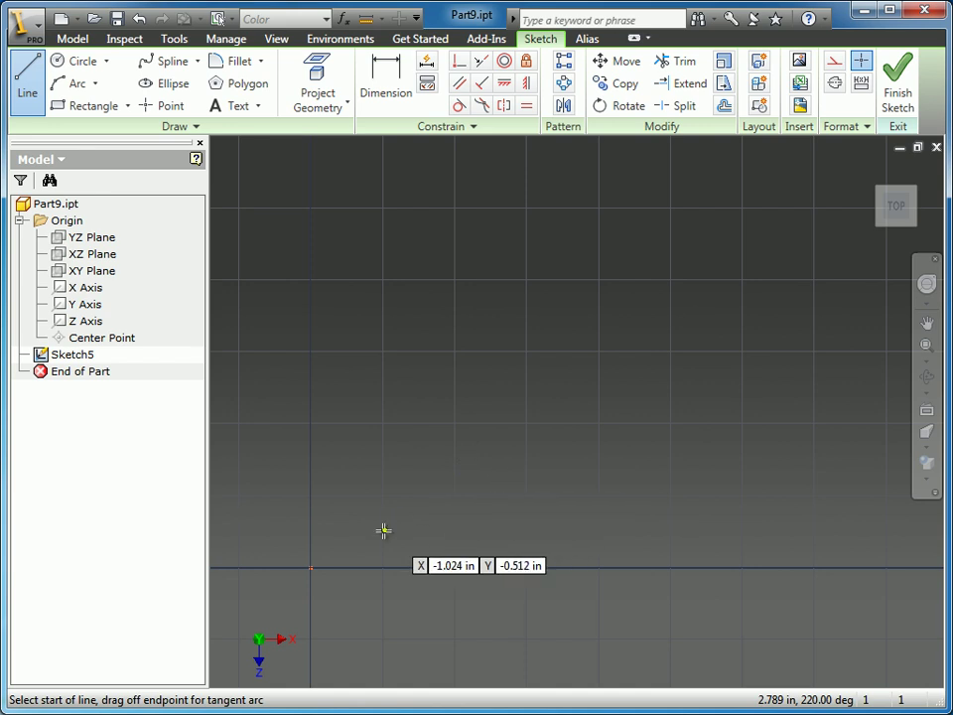
{"action": "mouse_move", "coordinate": [312, 565]}
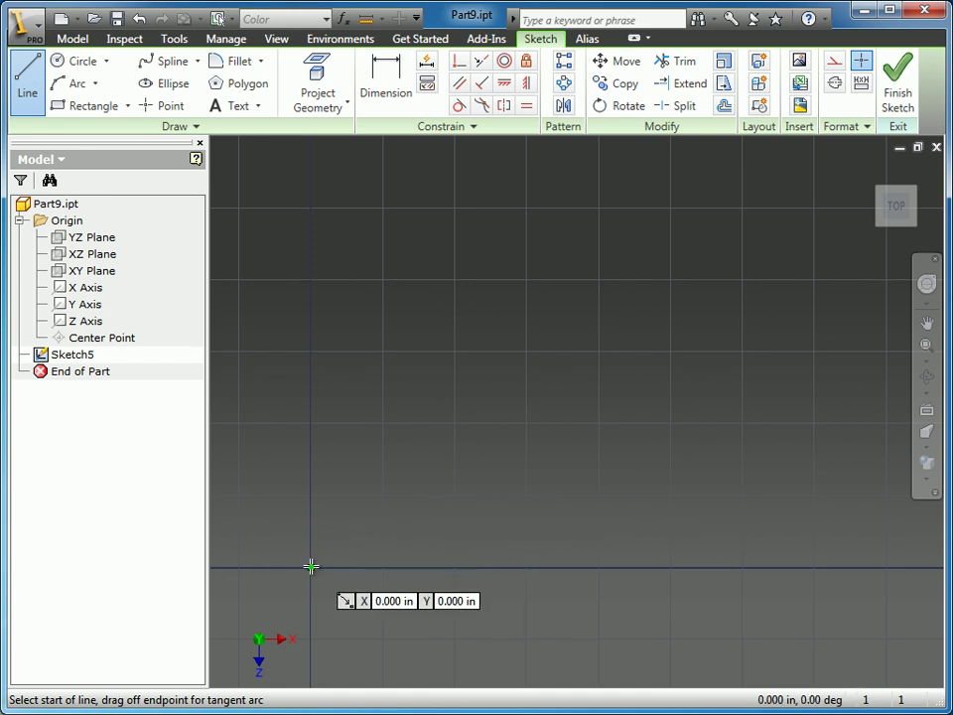
{"action": "mouse_move", "coordinate": [342, 548]}
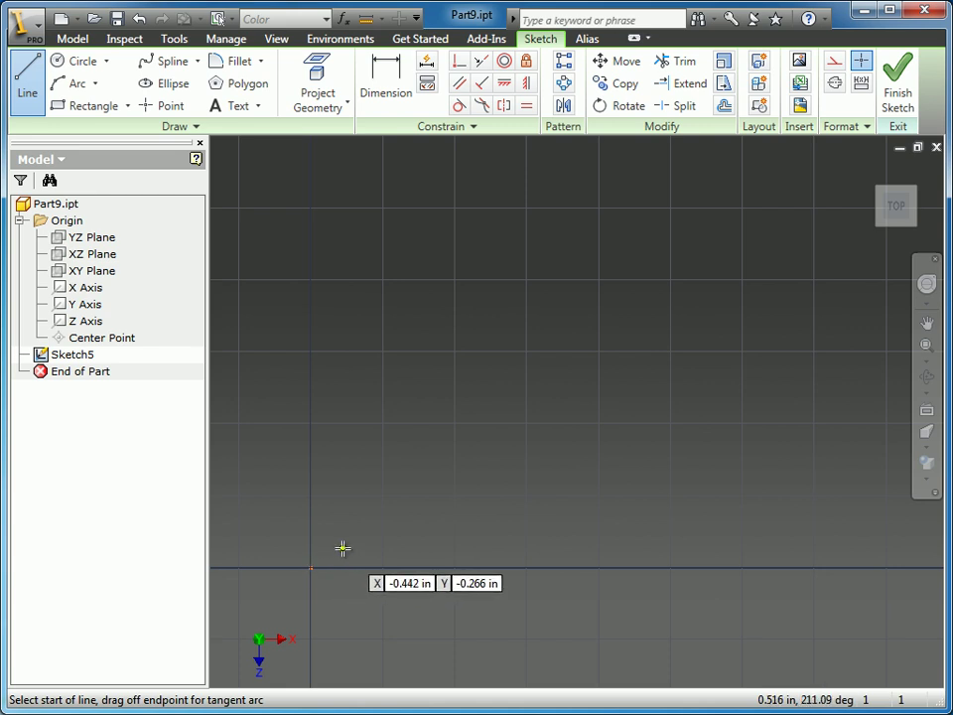
{"action": "mouse_move", "coordinate": [313, 569]}
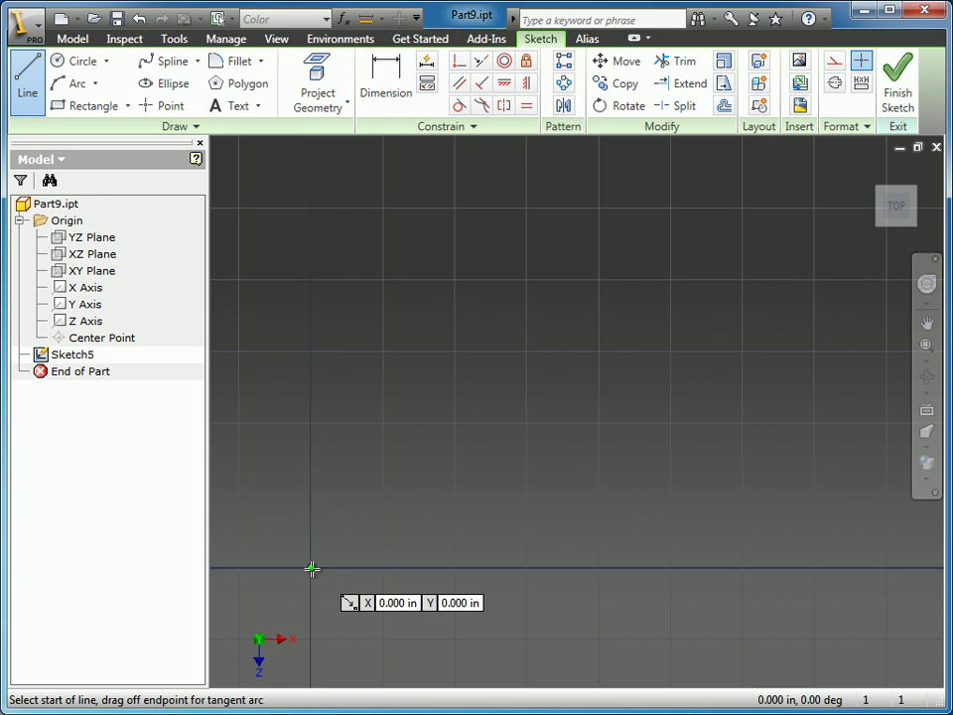
Step: Start the first line in Sketch5 at the projected origin center point
{"action": "left_click", "coordinate": [313, 567]}
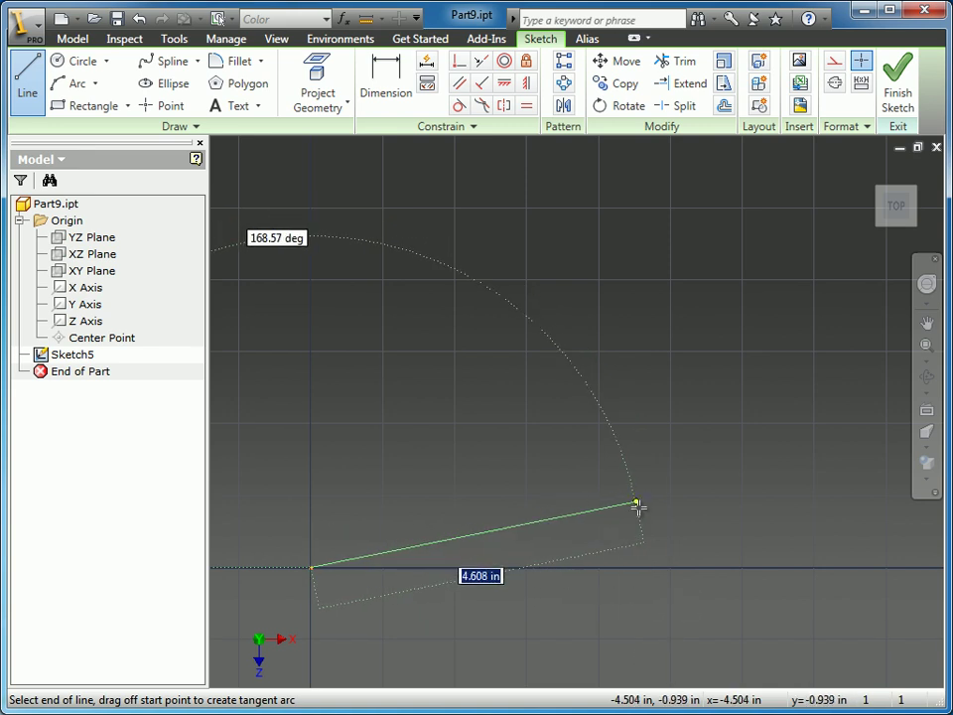
{"action": "mouse_move", "coordinate": [630, 554]}
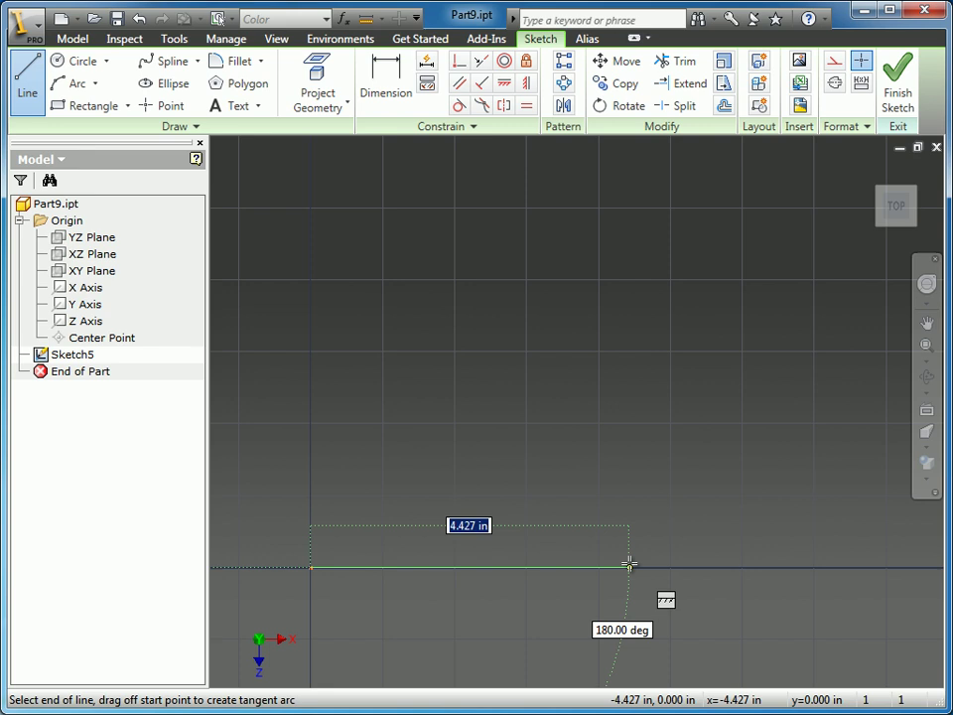
{"action": "mouse_move", "coordinate": [628, 566]}
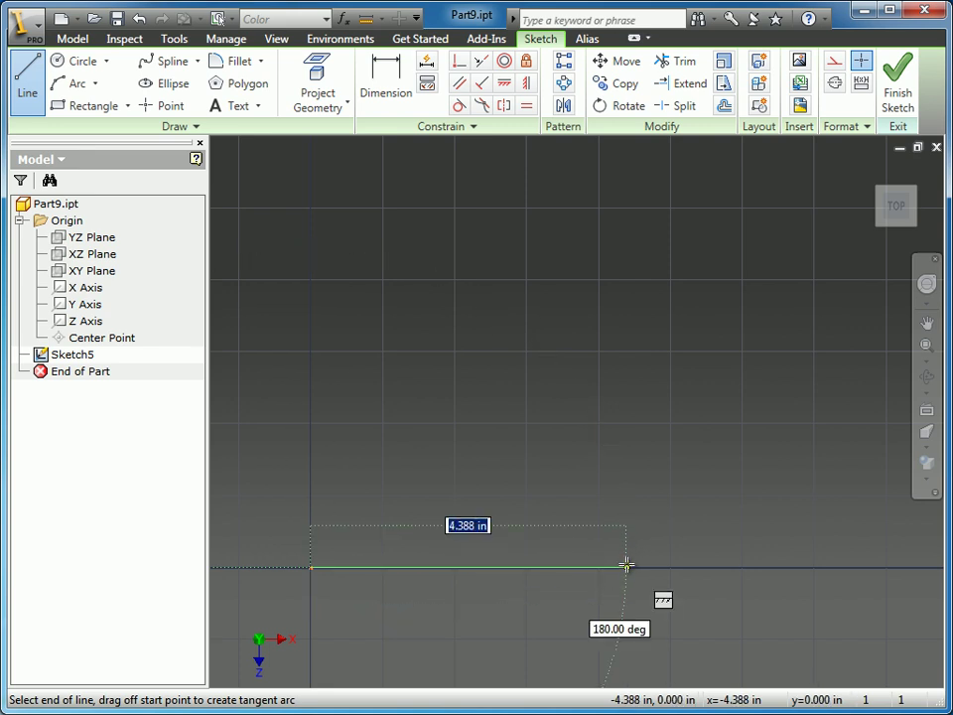
{"action": "mouse_move", "coordinate": [645, 566]}
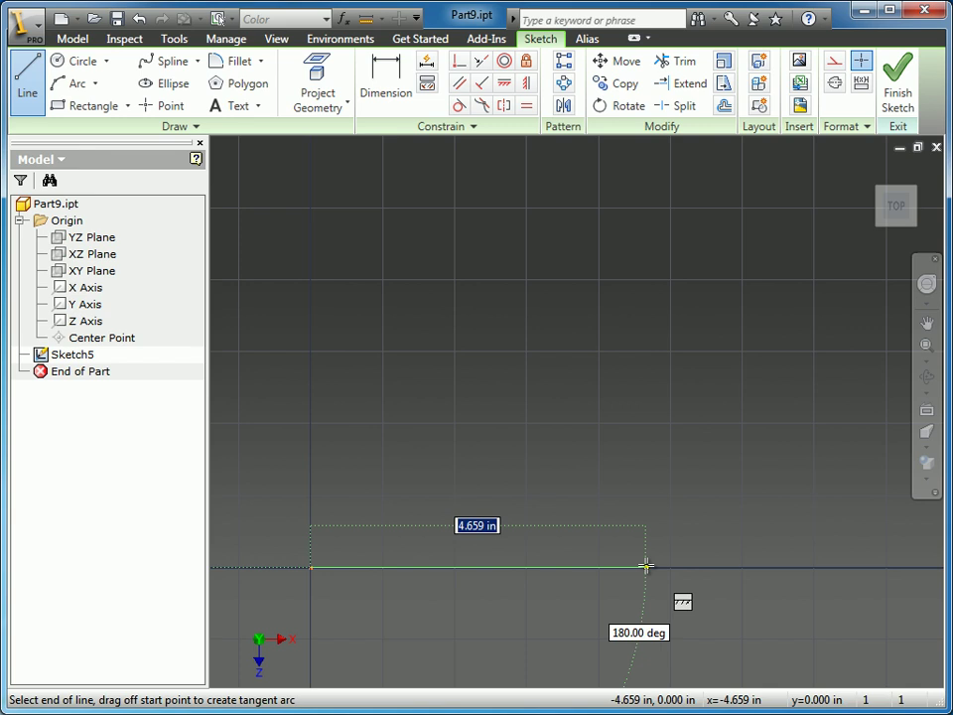
{"action": "mouse_move", "coordinate": [632, 531]}
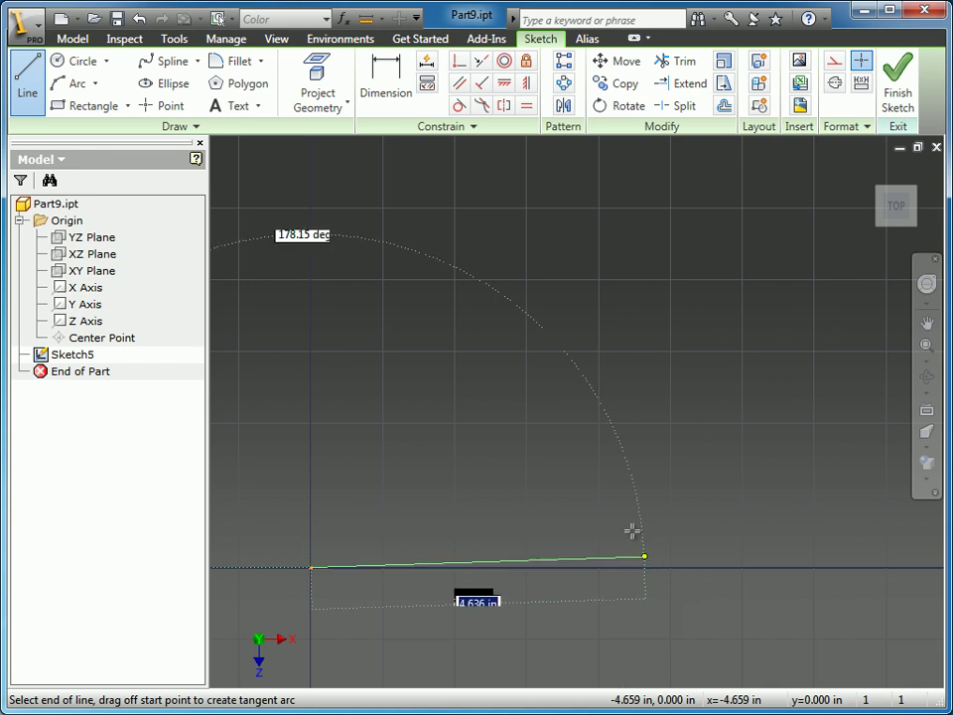